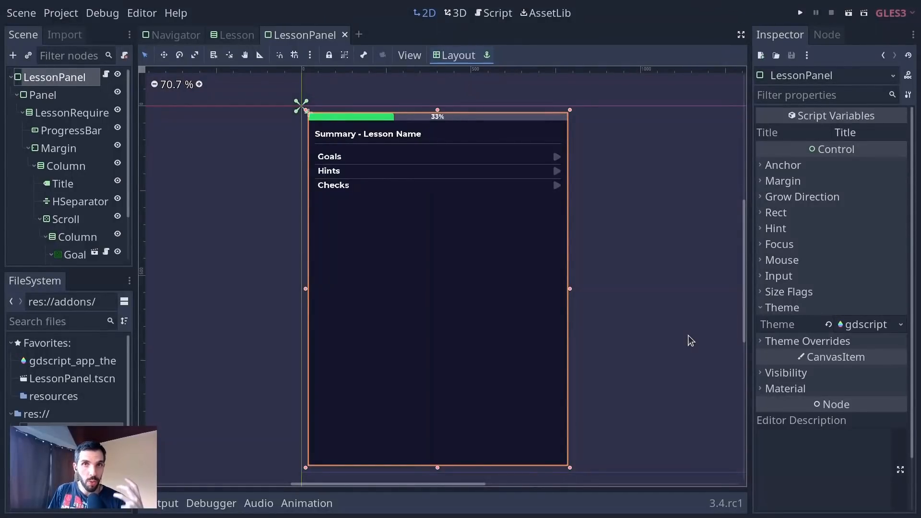
{"action": "mouse_move", "coordinate": [865, 324]}
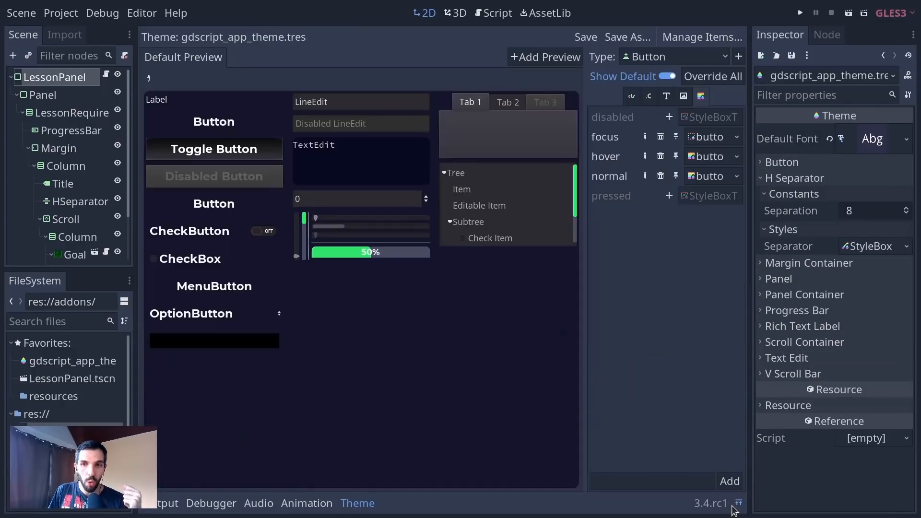
{"action": "mouse_move", "coordinate": [318, 345]}
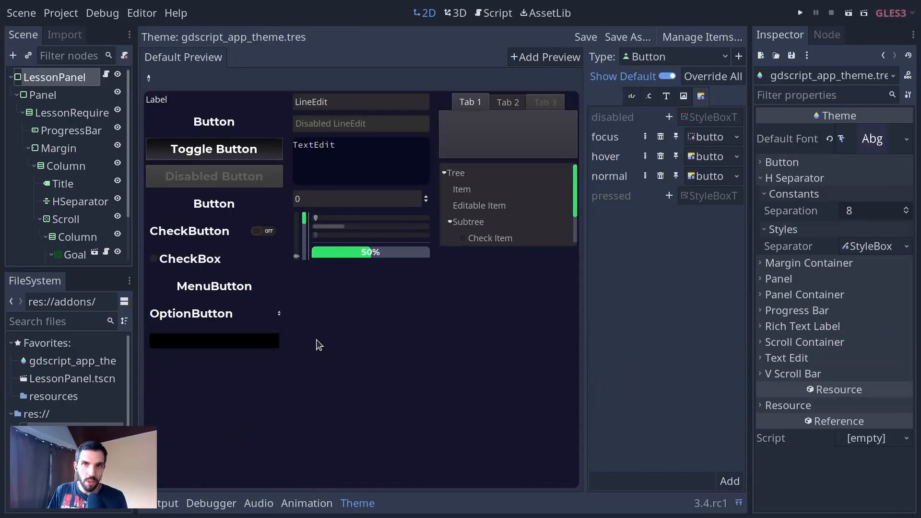
{"action": "mouse_move", "coordinate": [527, 274]}
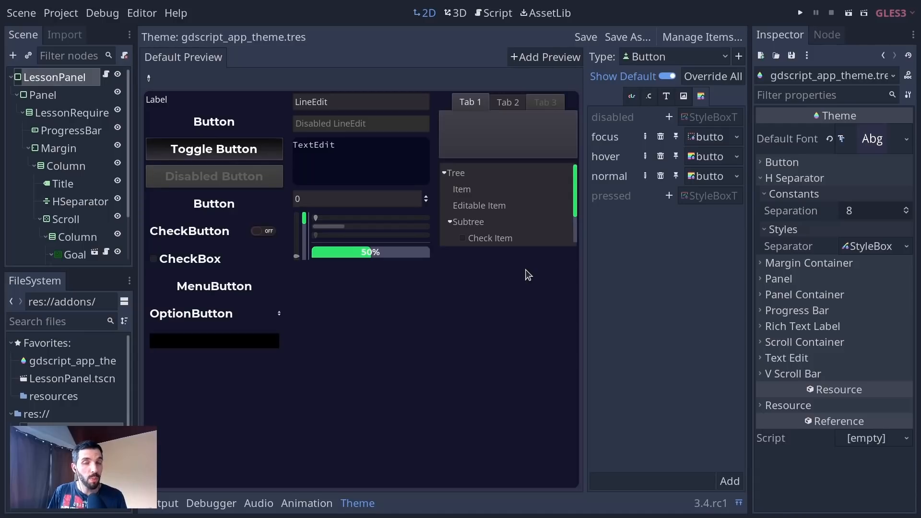
{"action": "mouse_move", "coordinate": [520, 276]}
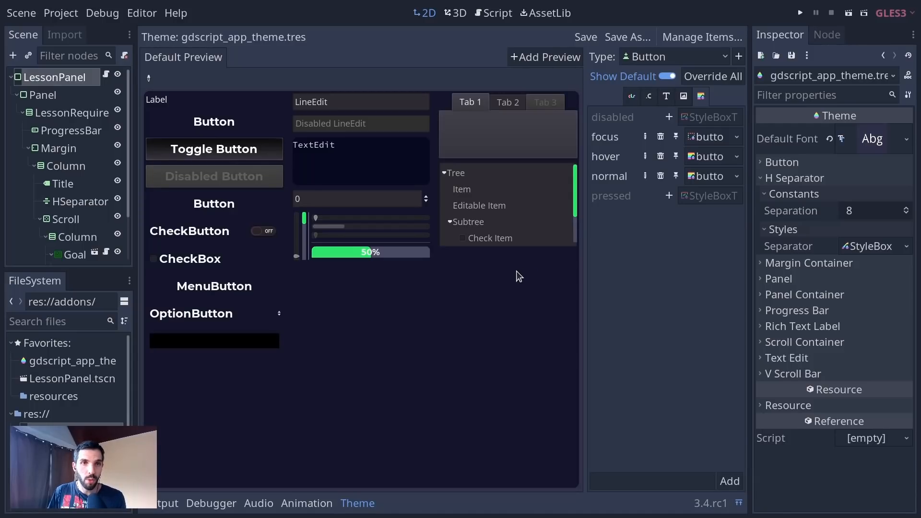
{"action": "mouse_move", "coordinate": [536, 356]}
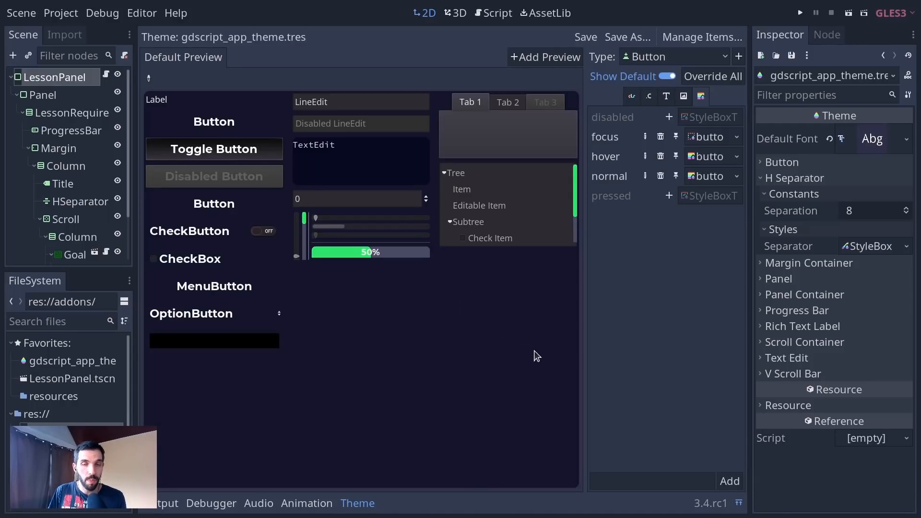
{"action": "mouse_move", "coordinate": [368, 511]}
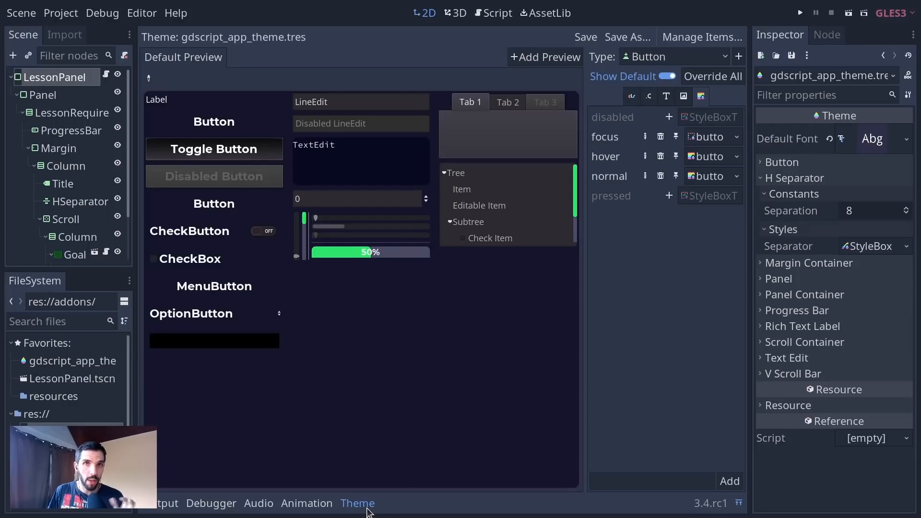
Step: Hide the theme preview and clear LessonPanel's Theme property to show it unstyled
{"action": "left_click", "coordinate": [305, 35]}
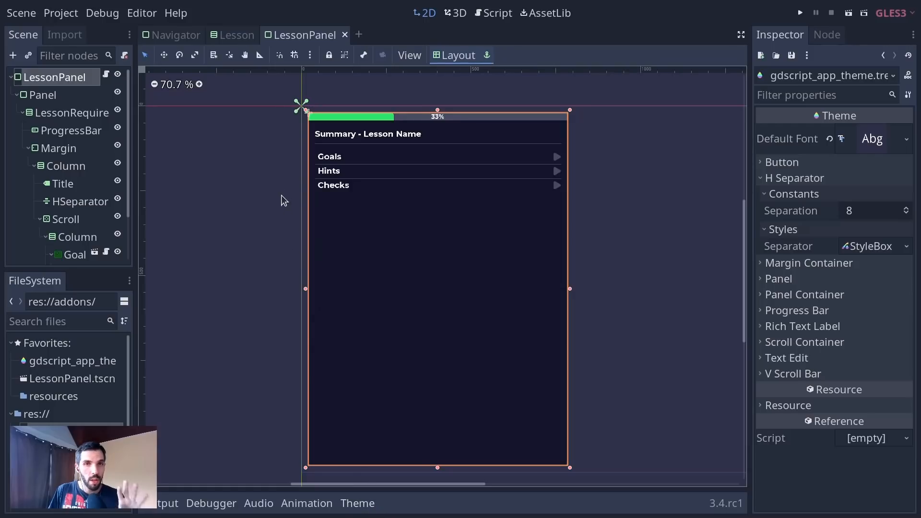
{"action": "left_click", "coordinate": [56, 77]}
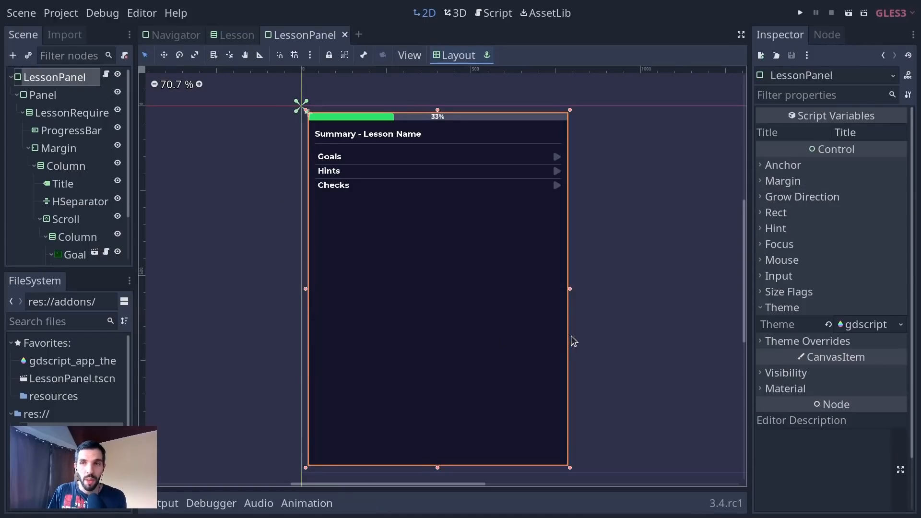
{"action": "mouse_move", "coordinate": [673, 298]}
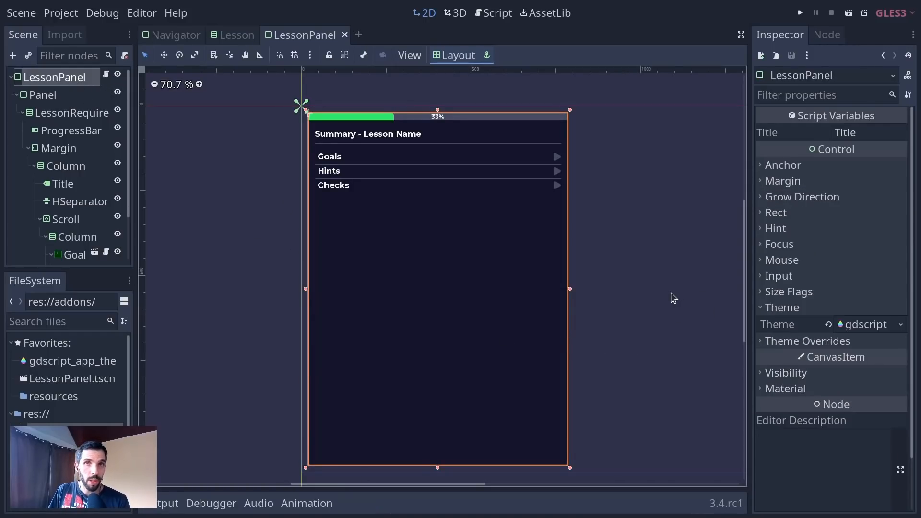
{"action": "mouse_move", "coordinate": [813, 312]}
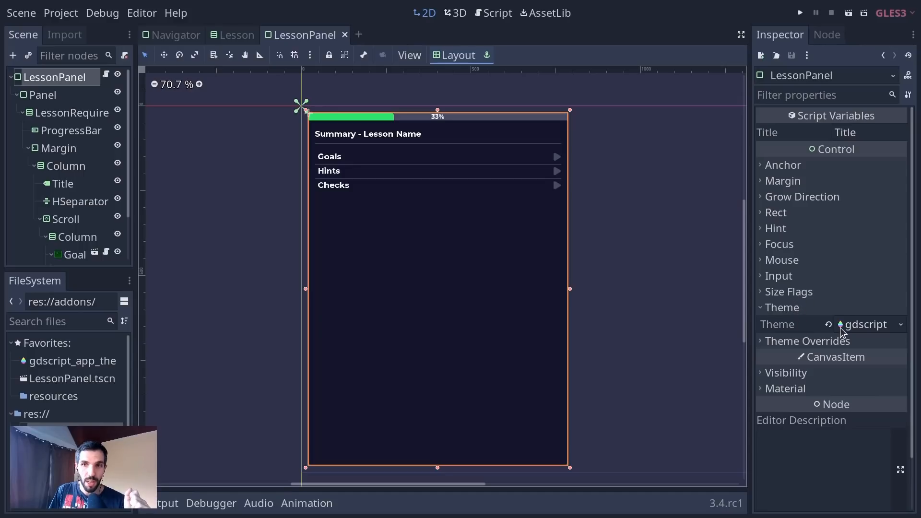
{"action": "left_click", "coordinate": [829, 324]}
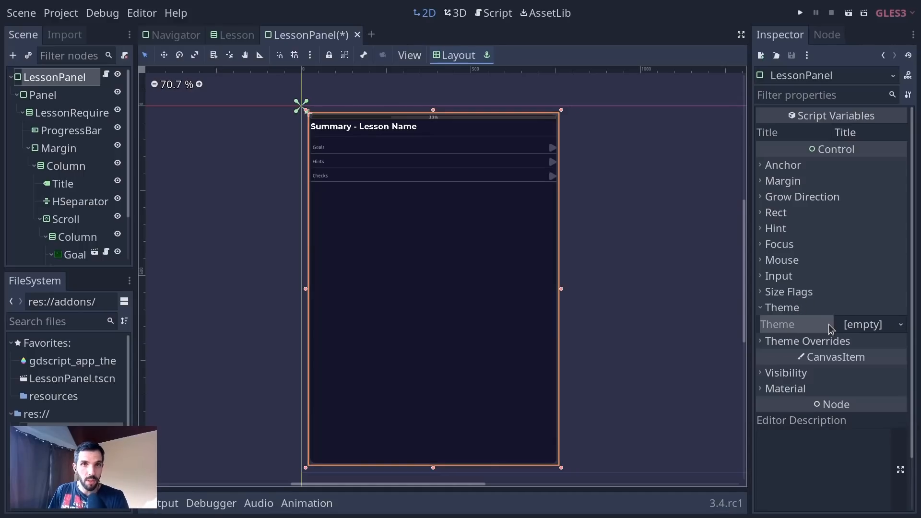
{"action": "mouse_move", "coordinate": [660, 357]}
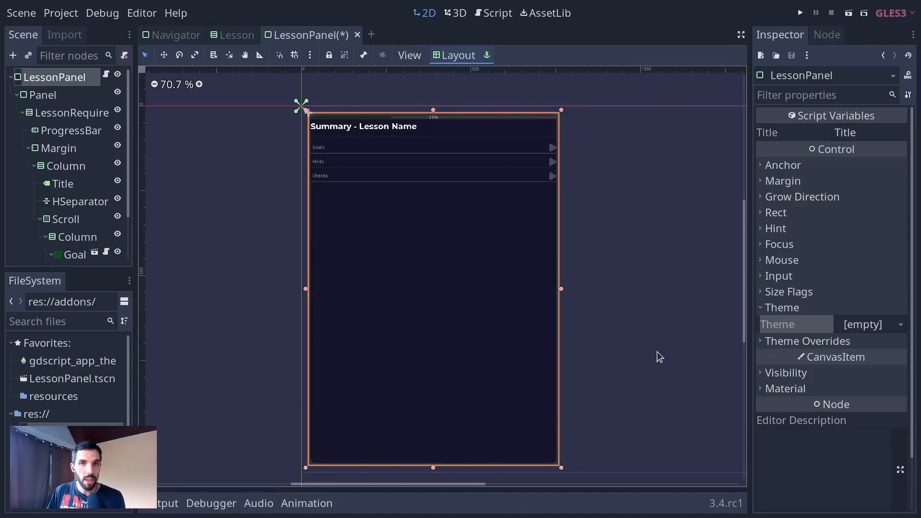
{"action": "mouse_move", "coordinate": [383, 135]}
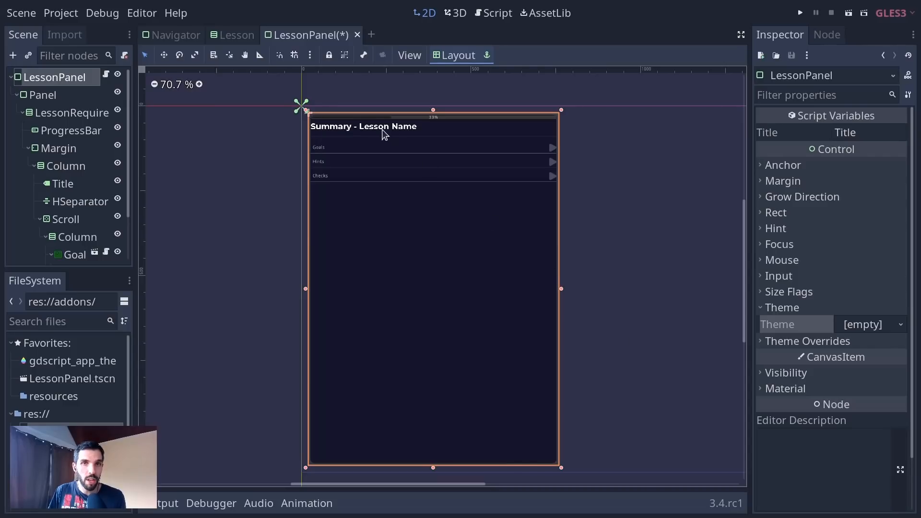
Step: Inspect the Column container, then restore the removed gdscript theme
{"action": "left_click", "coordinate": [77, 237]}
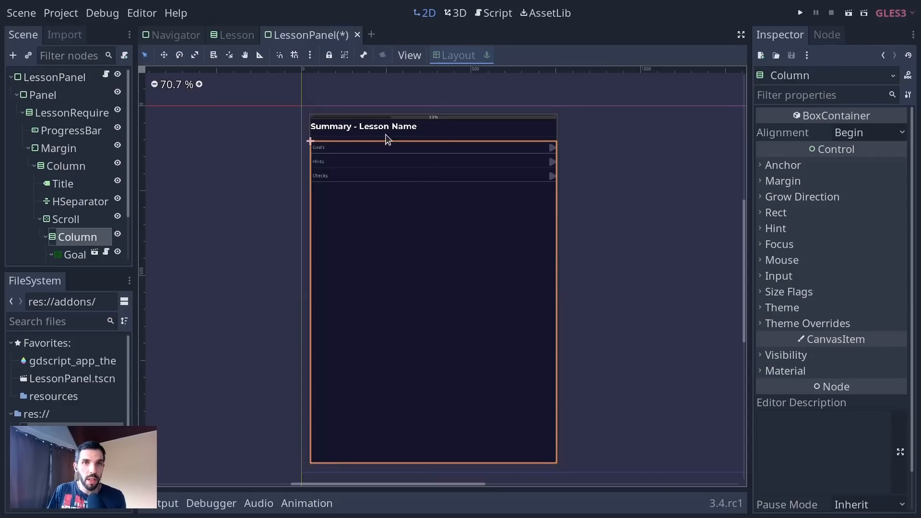
{"action": "mouse_move", "coordinate": [452, 187]}
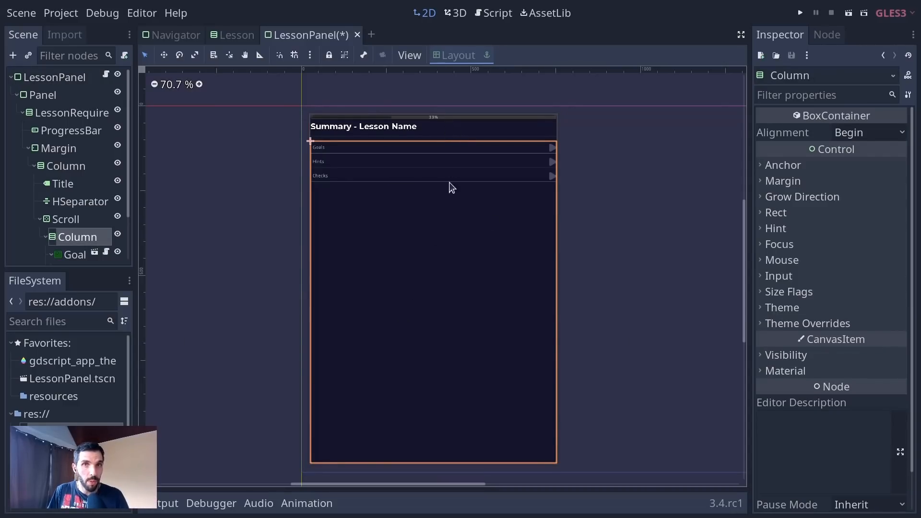
{"action": "mouse_move", "coordinate": [320, 496]}
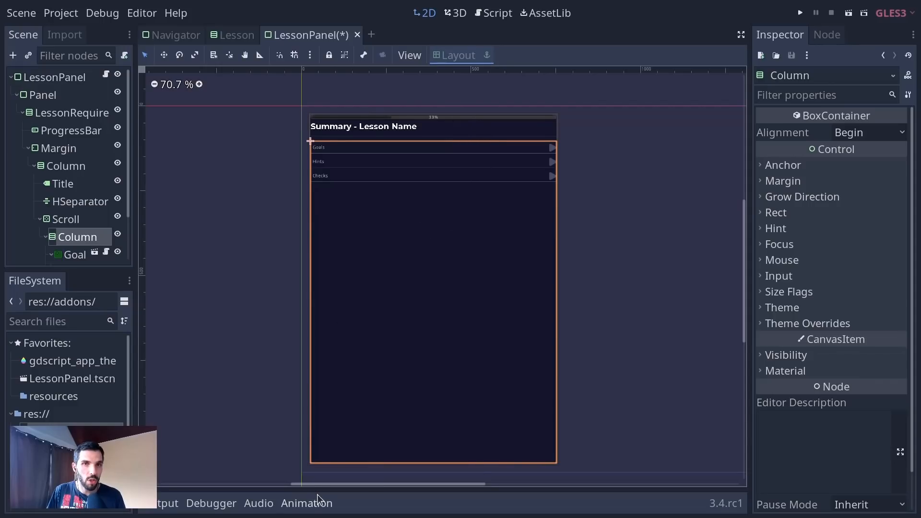
{"action": "key", "text": "ctrl+s"}
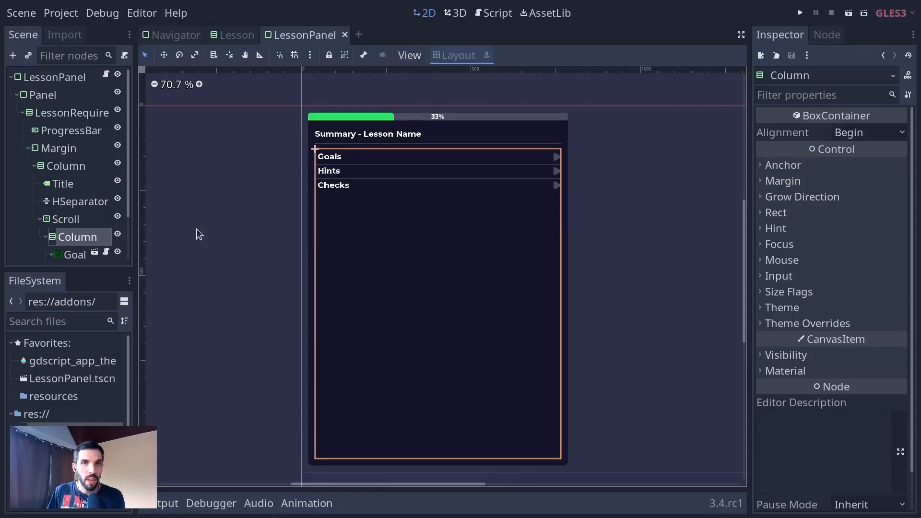
{"action": "mouse_move", "coordinate": [85, 91]}
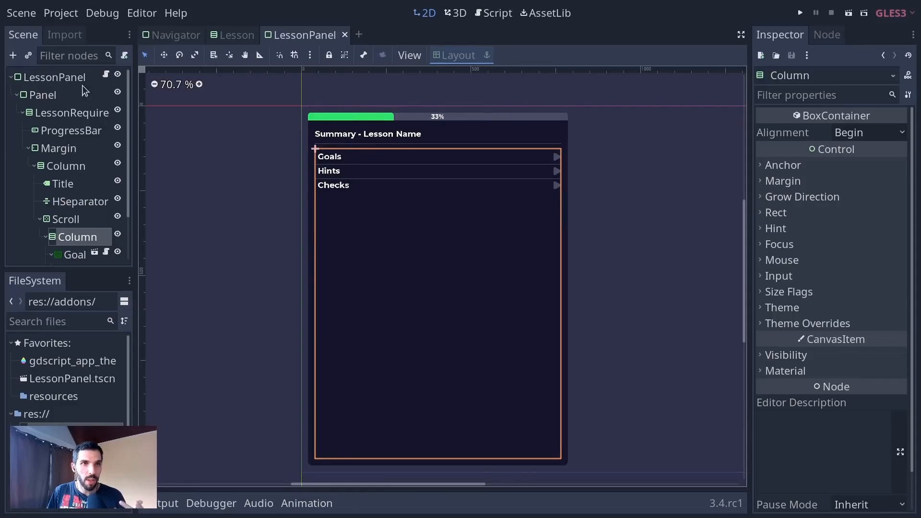
Step: Select the LessonPanel root and run the scene with Play Scene
{"action": "left_click", "coordinate": [55, 77]}
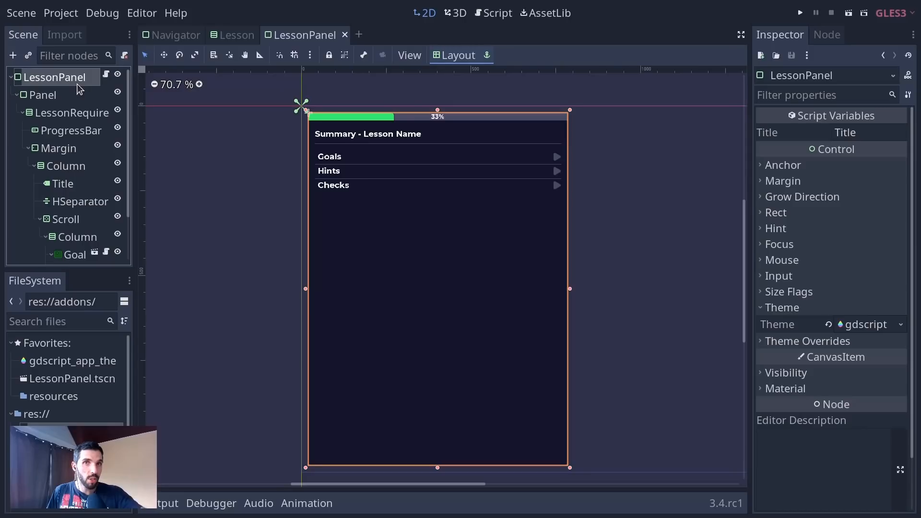
{"action": "scroll", "scroll_direction": "down", "scroll_amount": 3}
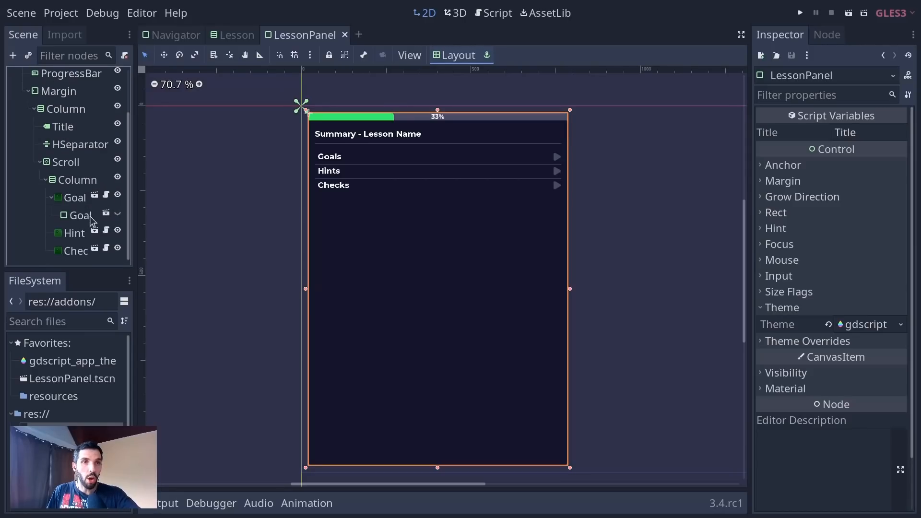
{"action": "mouse_move", "coordinate": [213, 220]}
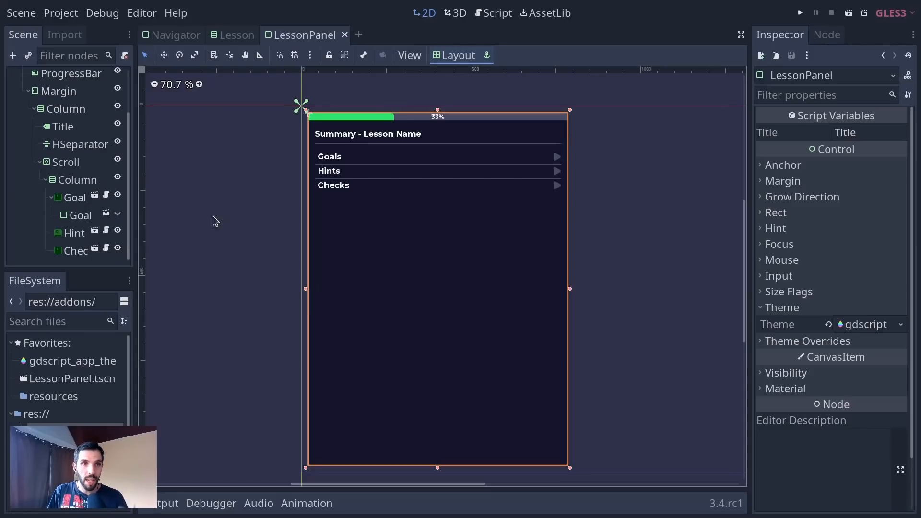
{"action": "left_click", "coordinate": [799, 13]}
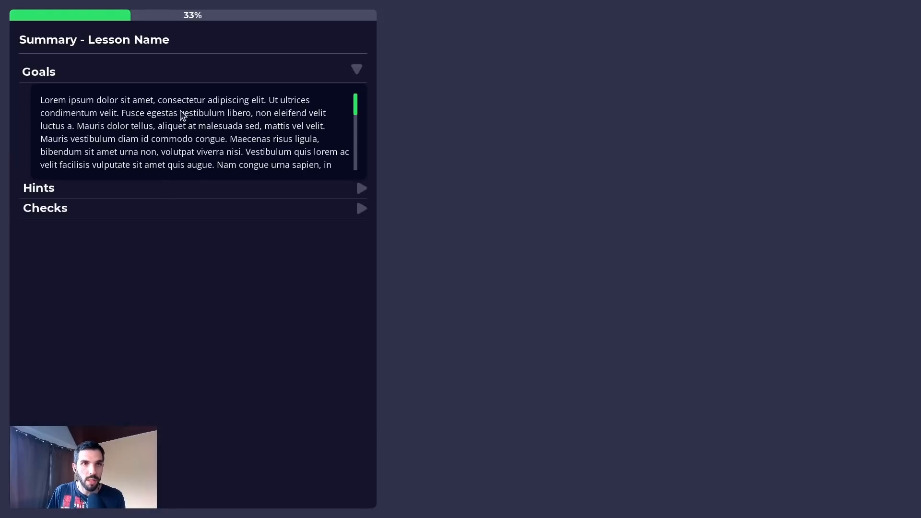
Step: Scroll through the expanded Goals text in the running panel
{"action": "scroll", "scroll_direction": "down", "scroll_amount": 3}
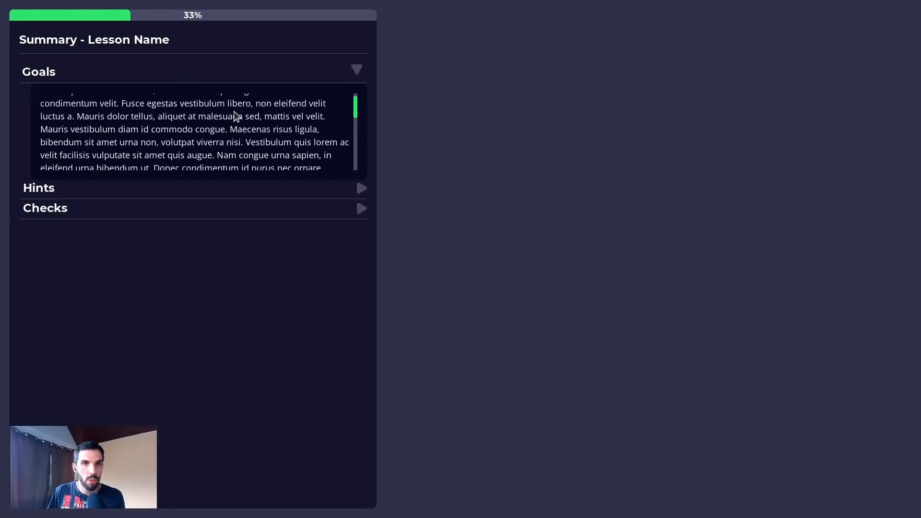
{"action": "scroll", "scroll_direction": "down", "scroll_amount": 3}
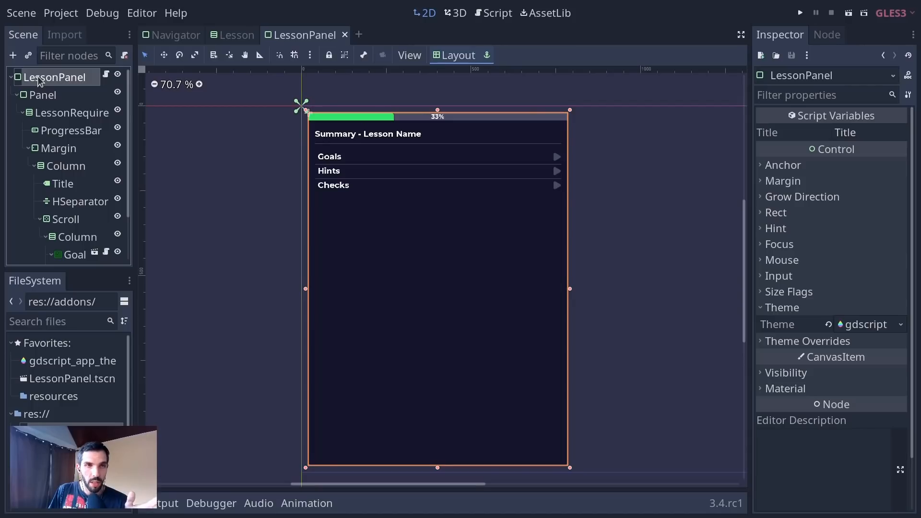
{"action": "mouse_move", "coordinate": [55, 76]}
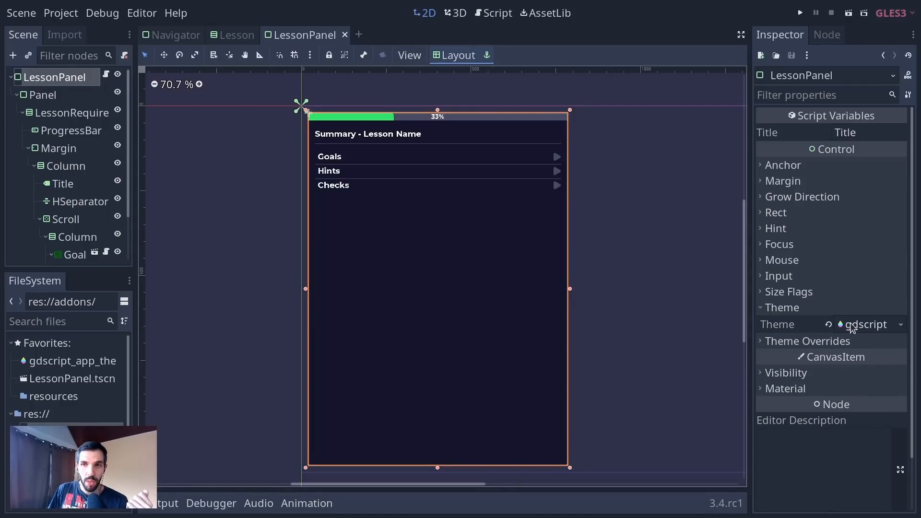
{"action": "mouse_move", "coordinate": [866, 328]}
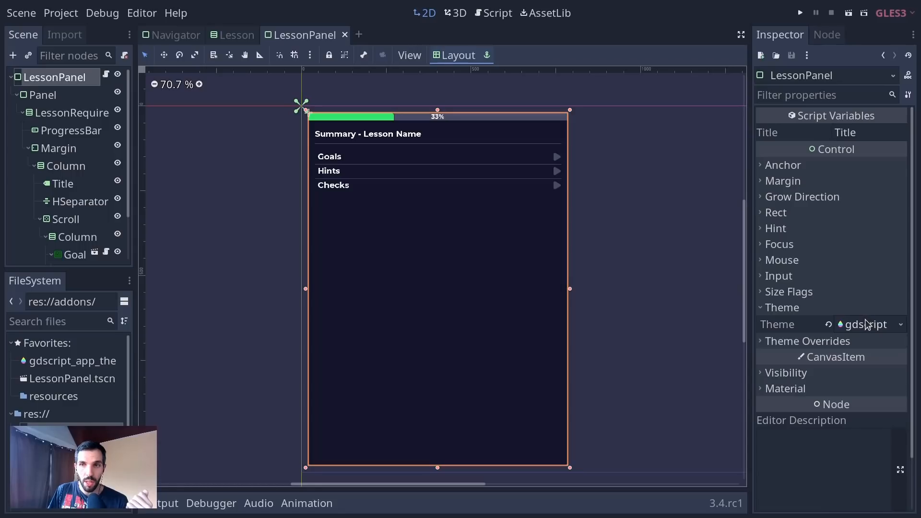
Step: Replace LessonPanel's theme with a New Theme and open it in the theme editor
{"action": "left_click", "coordinate": [899, 324]}
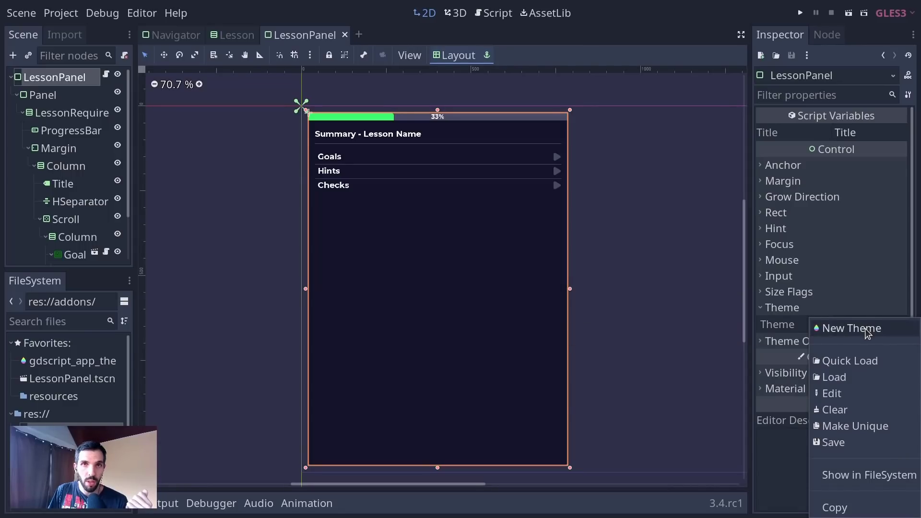
{"action": "left_click", "coordinate": [852, 328]}
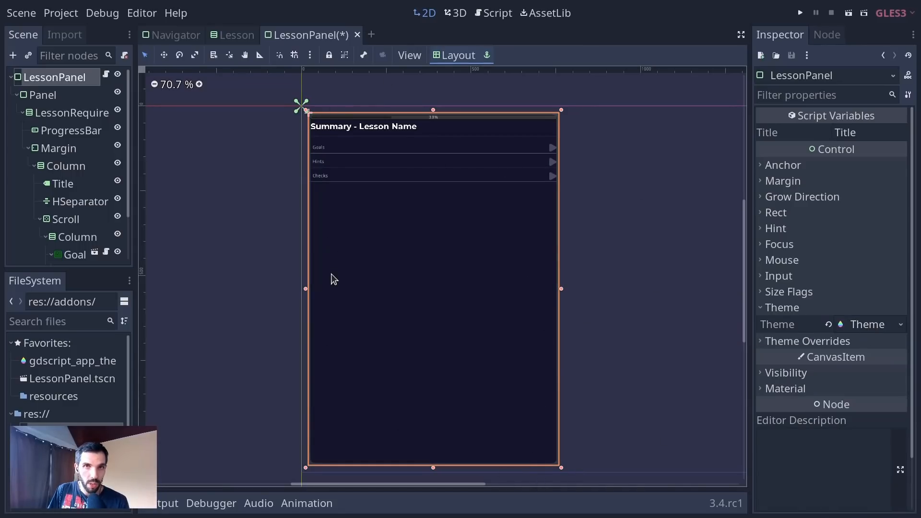
{"action": "mouse_move", "coordinate": [861, 323]}
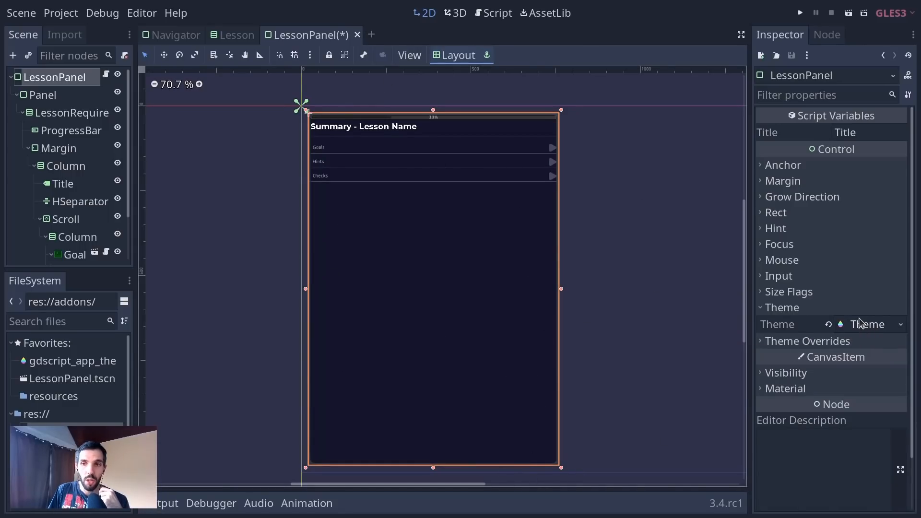
{"action": "left_click", "coordinate": [868, 323]}
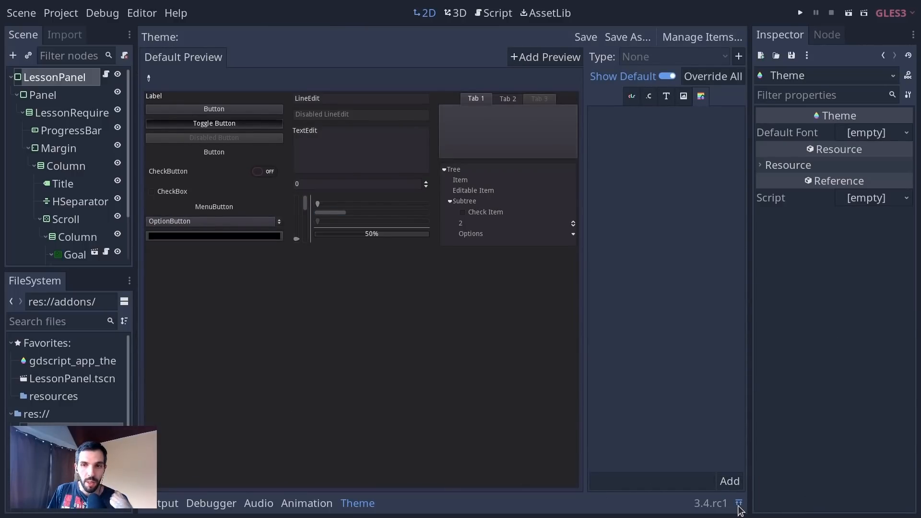
{"action": "mouse_move", "coordinate": [740, 504]}
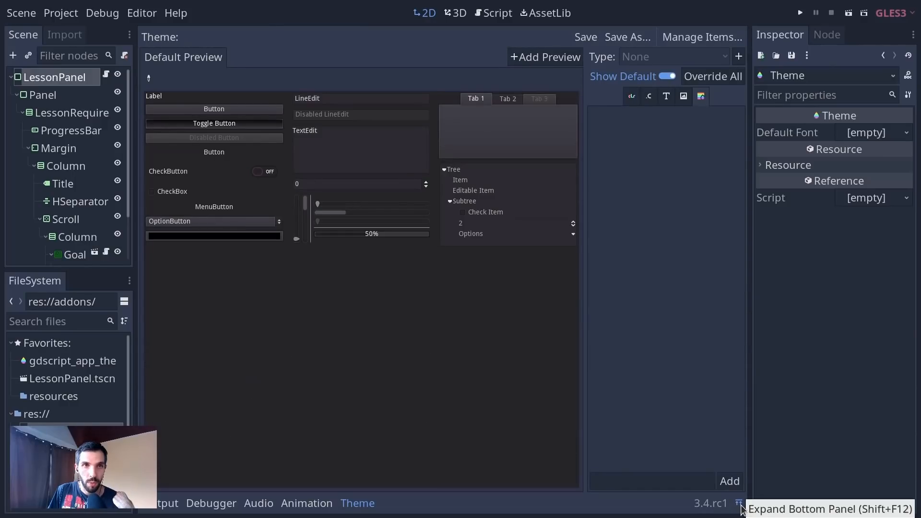
{"action": "mouse_move", "coordinate": [560, 242]}
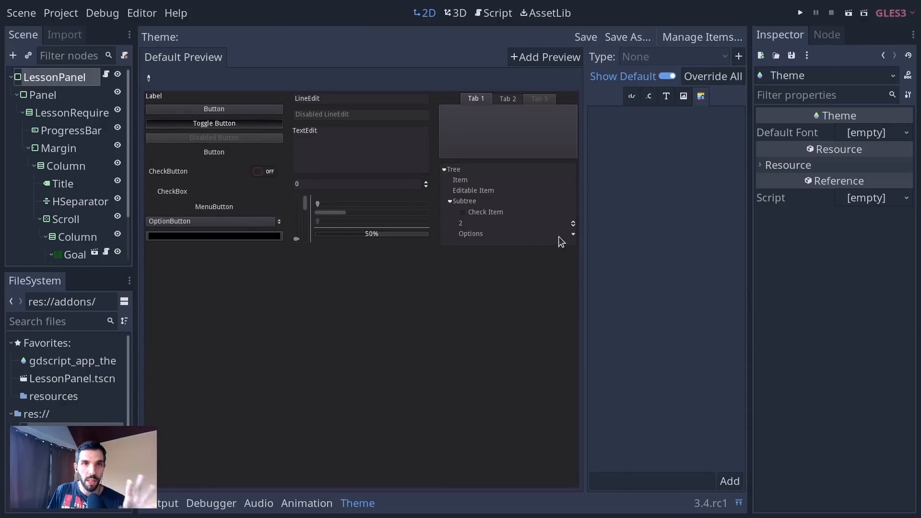
{"action": "mouse_move", "coordinate": [157, 372]}
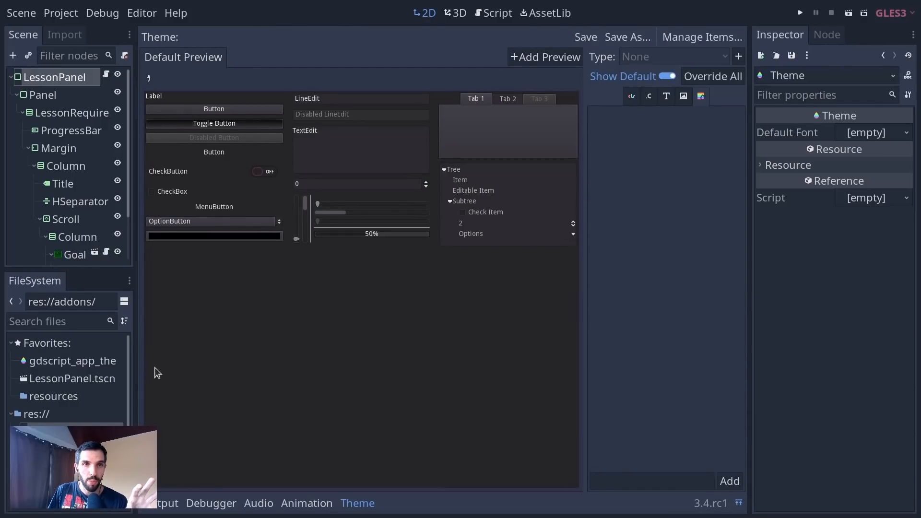
{"action": "mouse_move", "coordinate": [542, 306]}
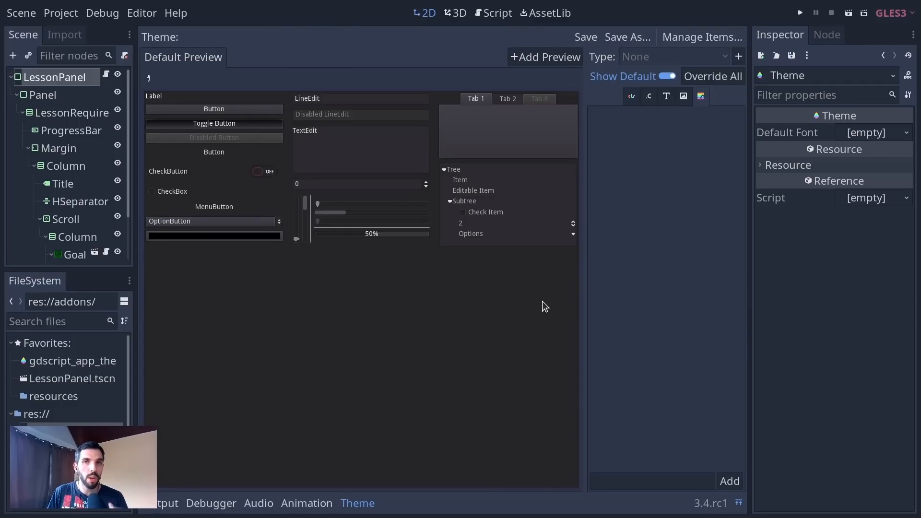
{"action": "mouse_move", "coordinate": [202, 124]}
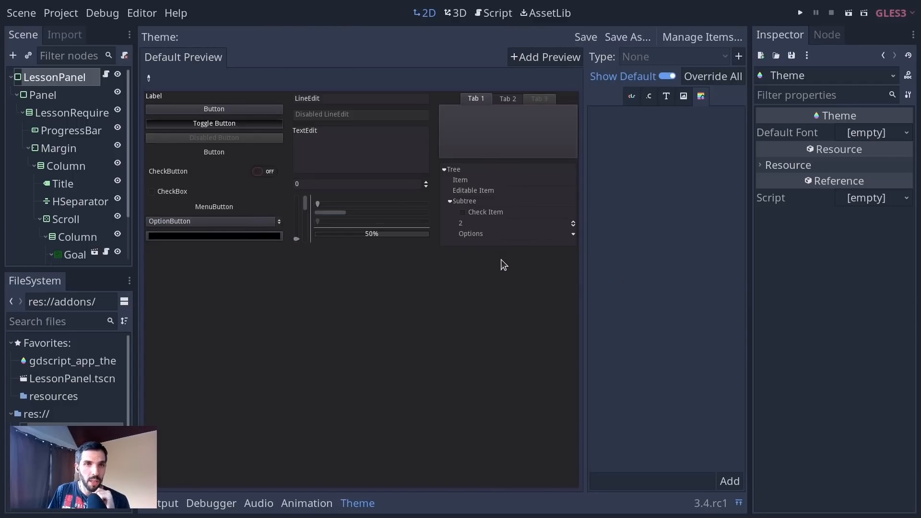
{"action": "mouse_move", "coordinate": [602, 344]}
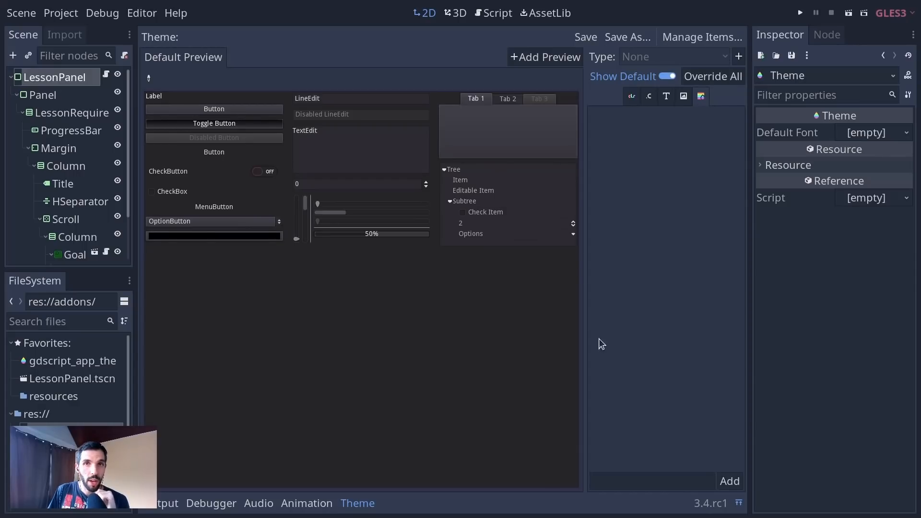
{"action": "mouse_move", "coordinate": [684, 428]}
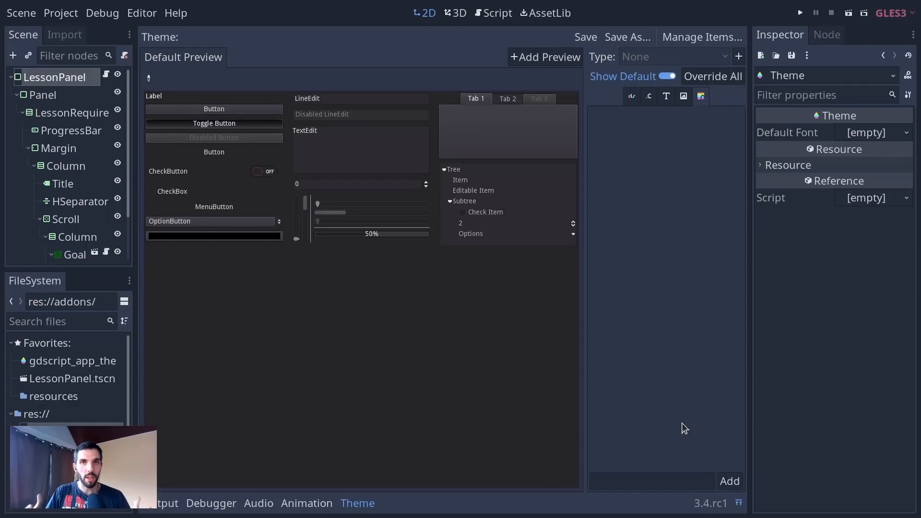
{"action": "mouse_move", "coordinate": [670, 424]}
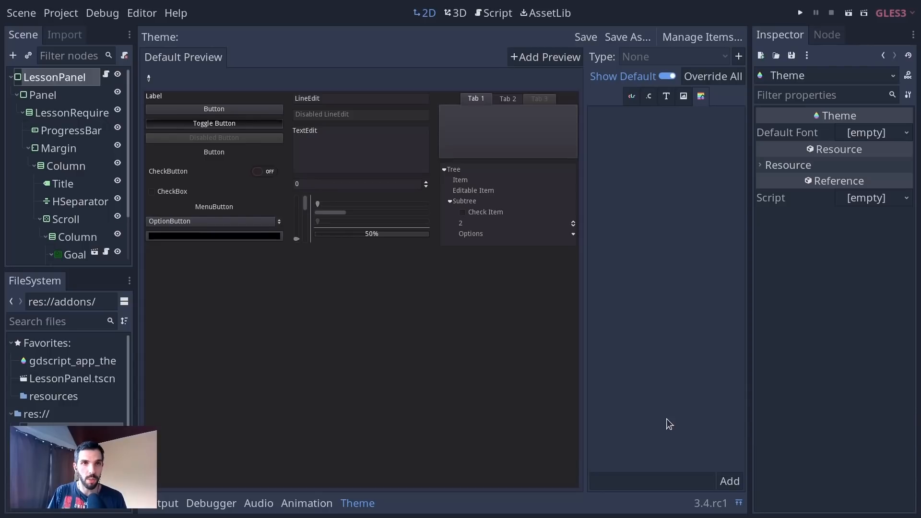
{"action": "mouse_move", "coordinate": [650, 390]}
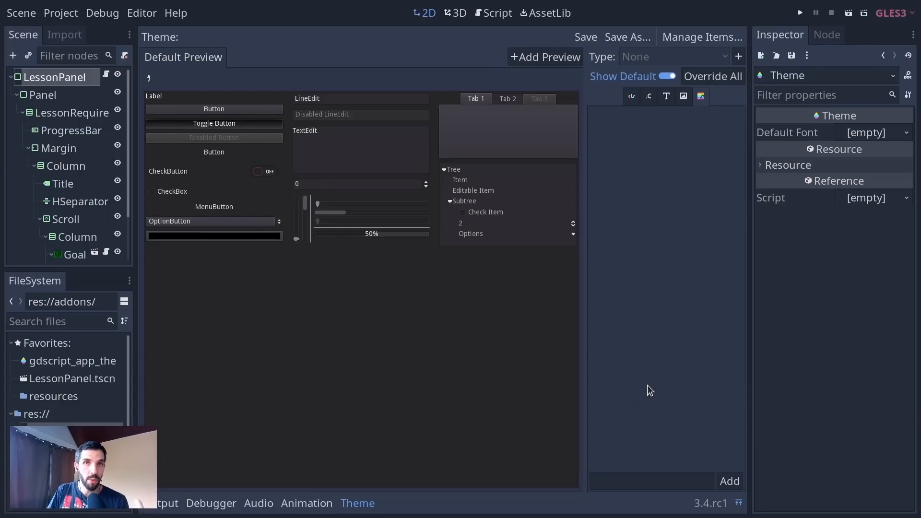
{"action": "mouse_move", "coordinate": [429, 312]}
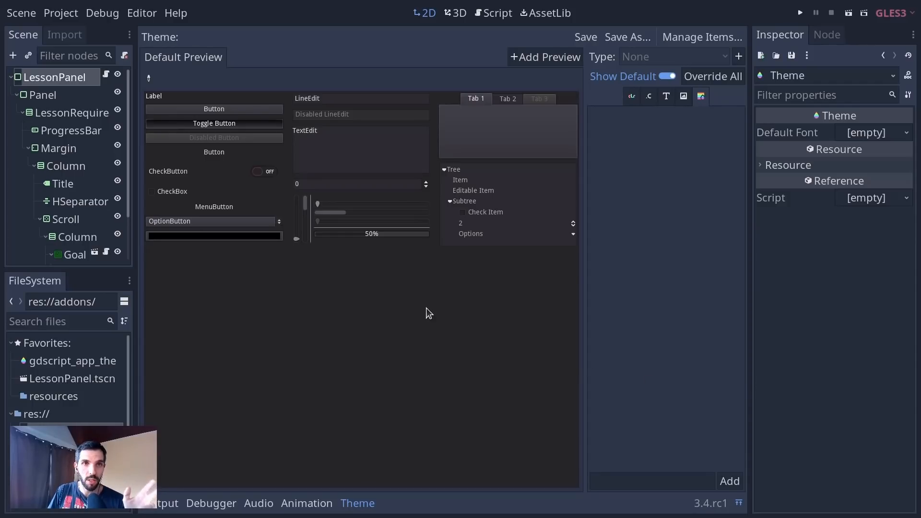
{"action": "mouse_move", "coordinate": [226, 111]}
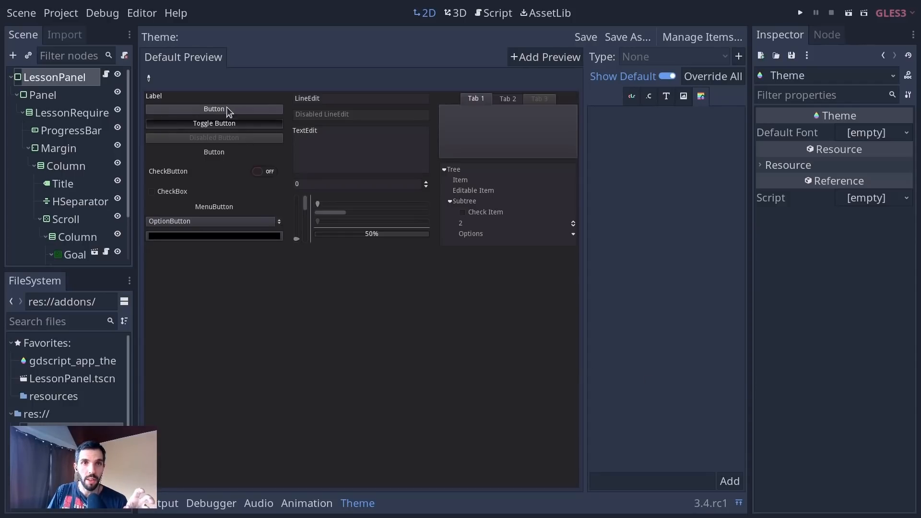
{"action": "mouse_move", "coordinate": [250, 158]}
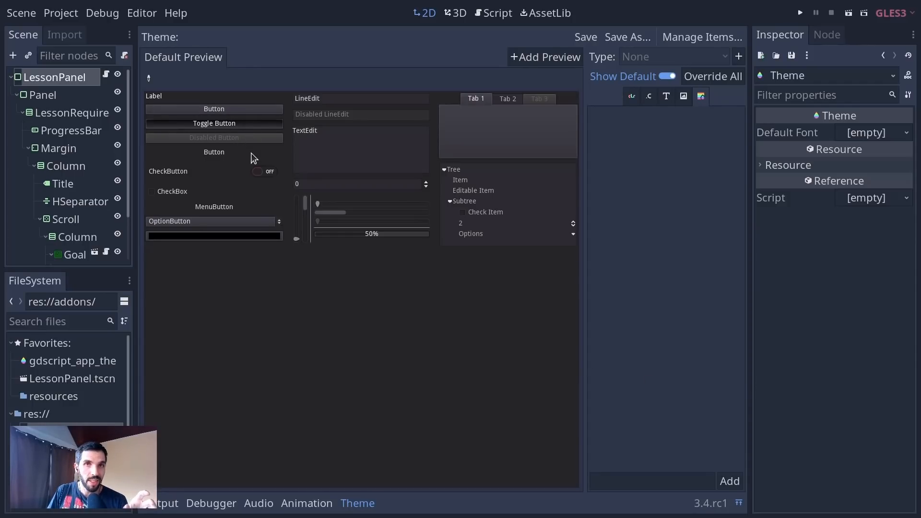
{"action": "mouse_move", "coordinate": [214, 108]}
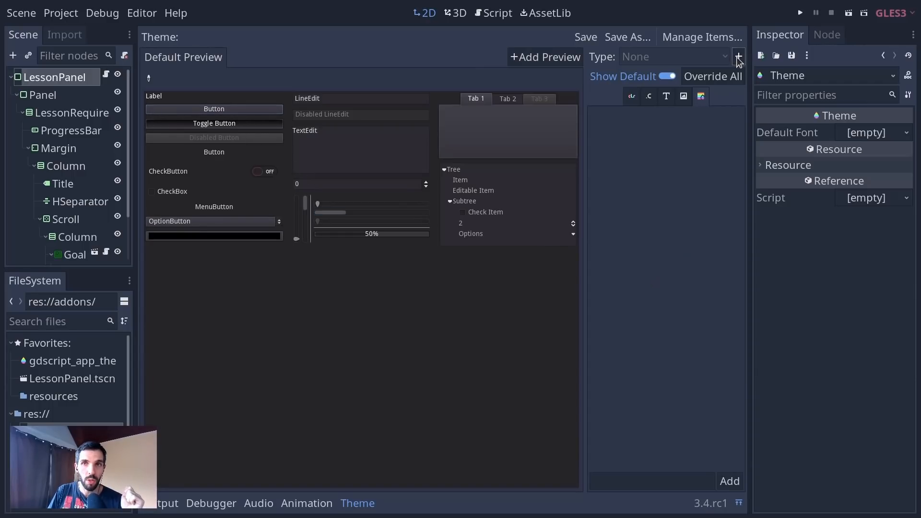
Step: Add Button as a type in the new theme
{"action": "left_click", "coordinate": [739, 55]}
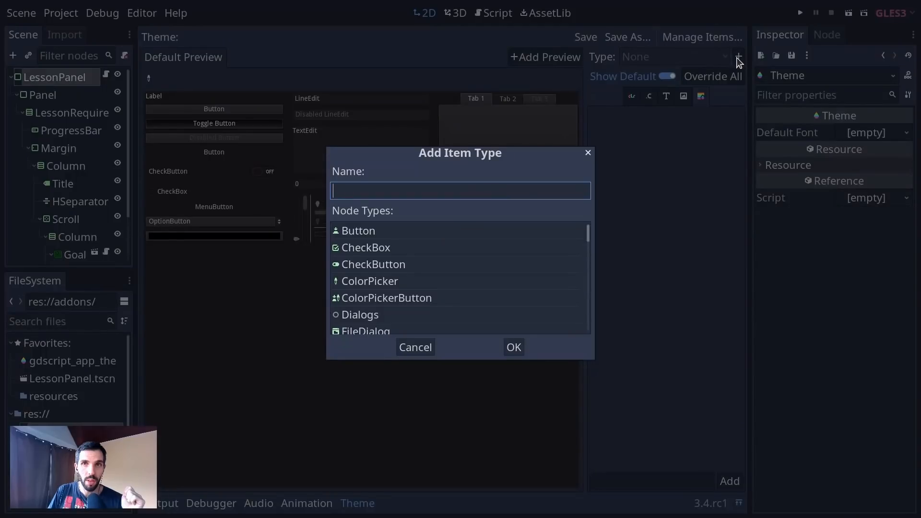
{"action": "mouse_move", "coordinate": [736, 67]}
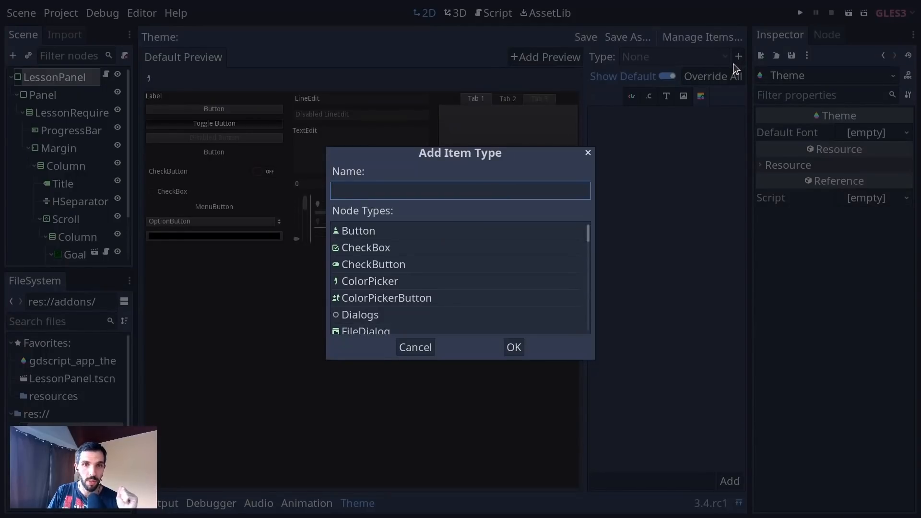
{"action": "left_click", "coordinate": [358, 231]}
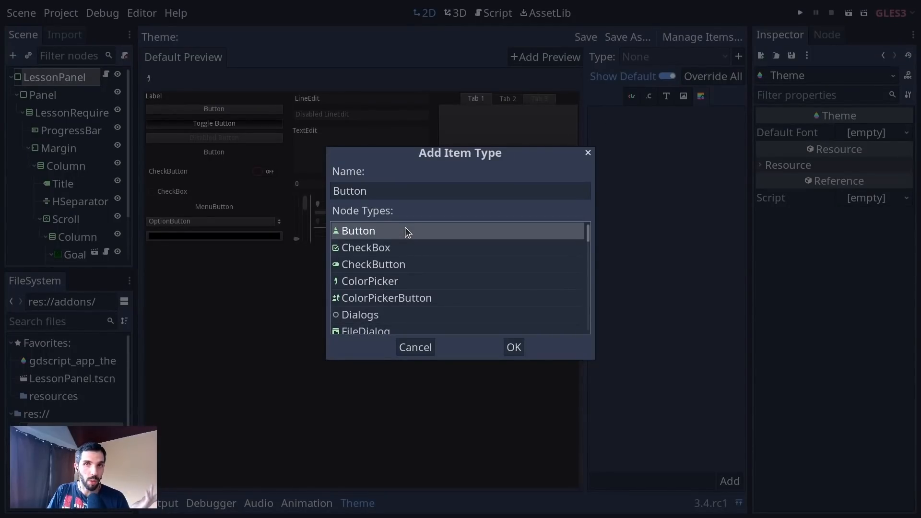
{"action": "left_click", "coordinate": [512, 347]}
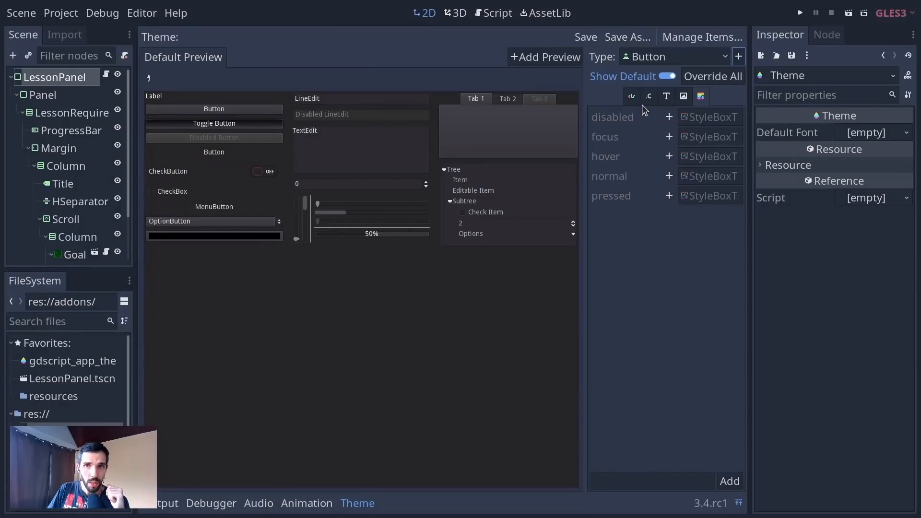
Step: Browse the Button's icon entries, then its stylebox entries
{"action": "left_click", "coordinate": [683, 96]}
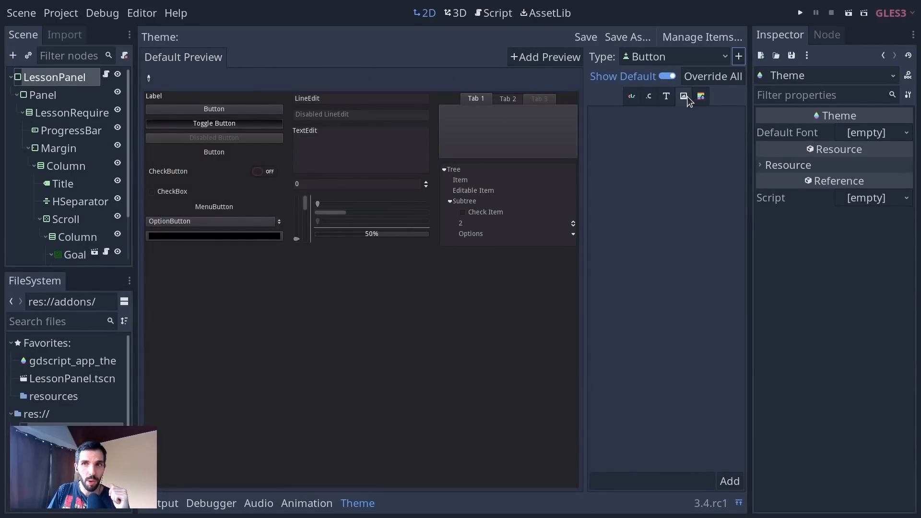
{"action": "mouse_move", "coordinate": [728, 107]}
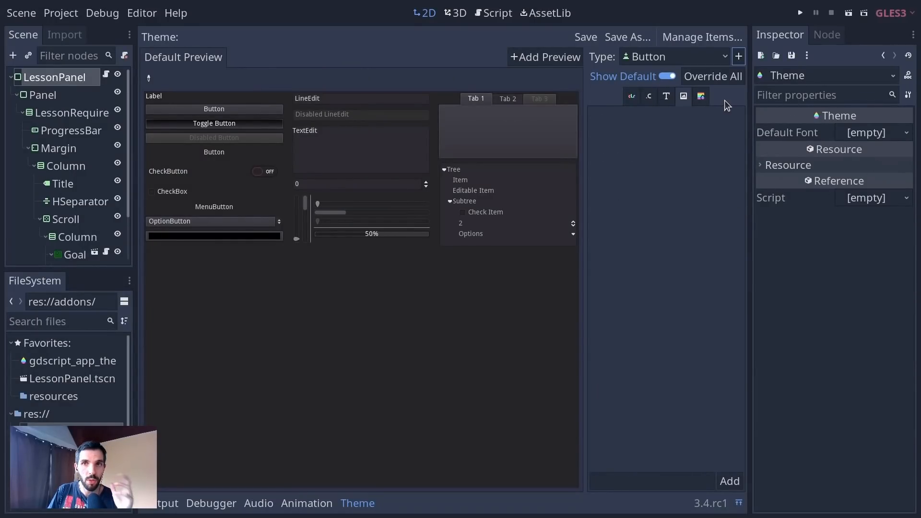
{"action": "left_click", "coordinate": [700, 96]}
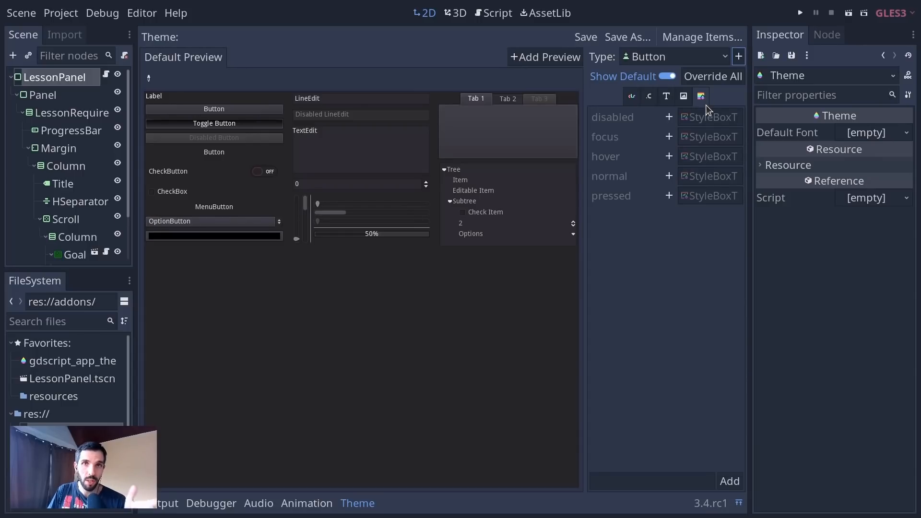
{"action": "mouse_move", "coordinate": [656, 219]}
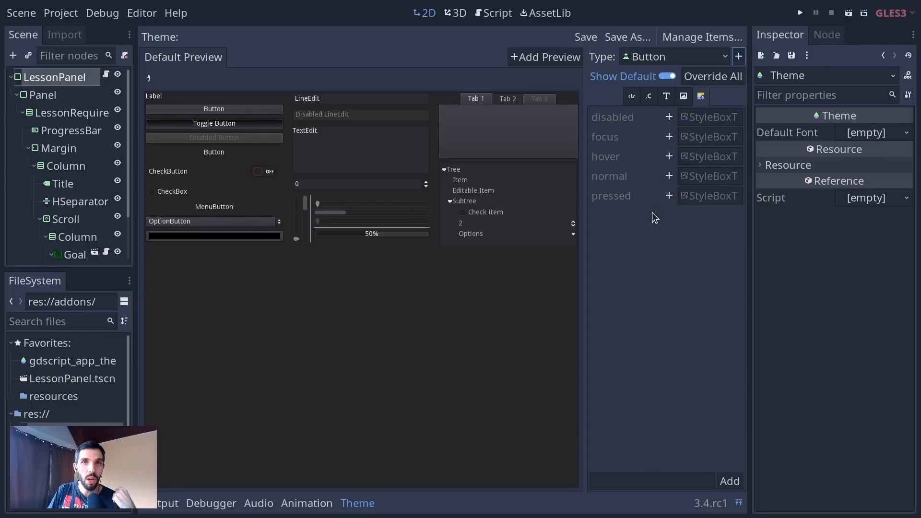
{"action": "mouse_move", "coordinate": [738, 137]}
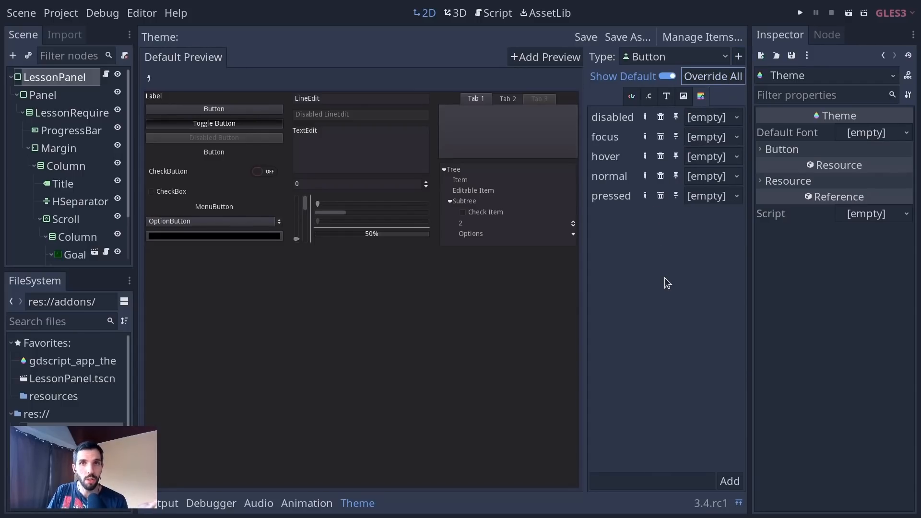
Step: Expand Button > Styles in the Inspector and focus the FileSystem search box
{"action": "left_click", "coordinate": [782, 149]}
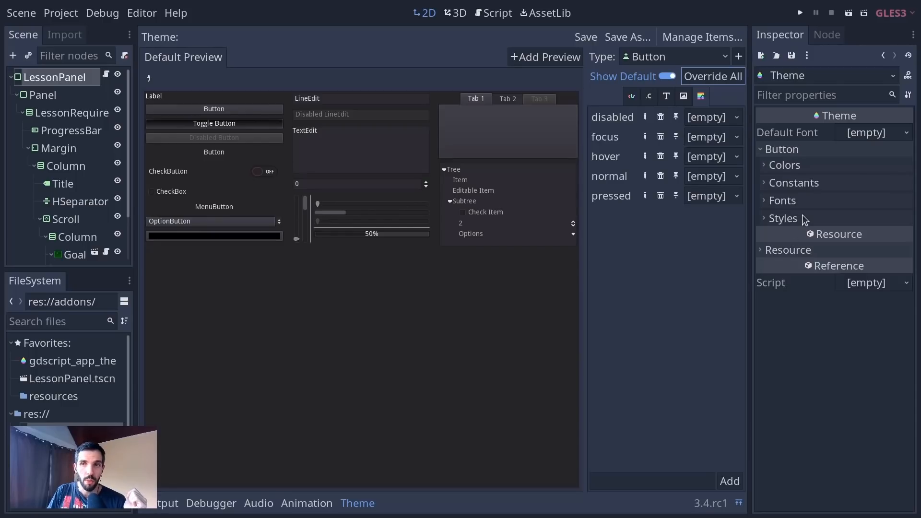
{"action": "left_click", "coordinate": [783, 218]}
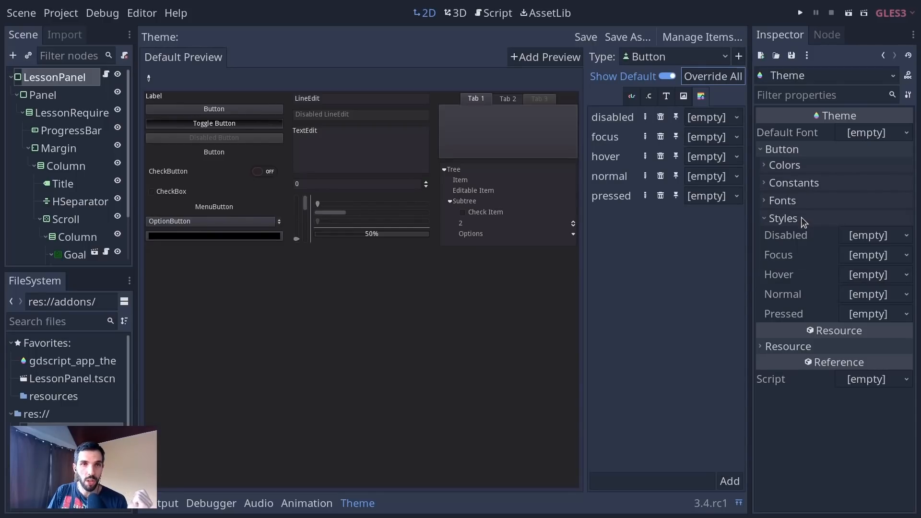
{"action": "left_click", "coordinate": [59, 321]}
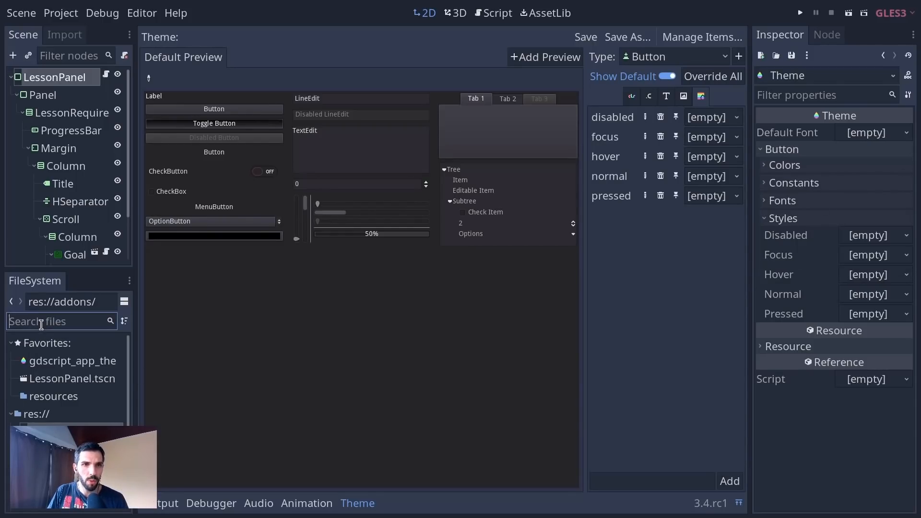
Step: Search the project for 'font' and assign it as the theme's default font
{"action": "type", "text": "font"}
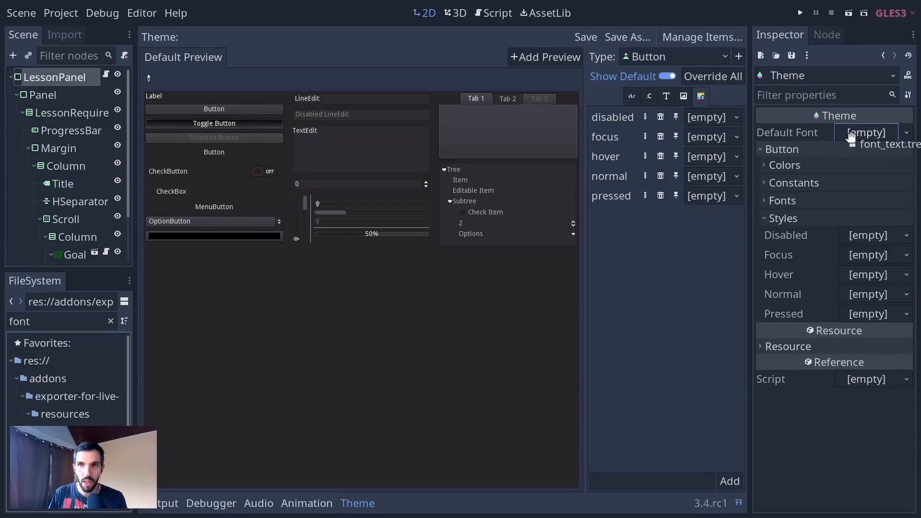
{"action": "left_click", "coordinate": [890, 145]}
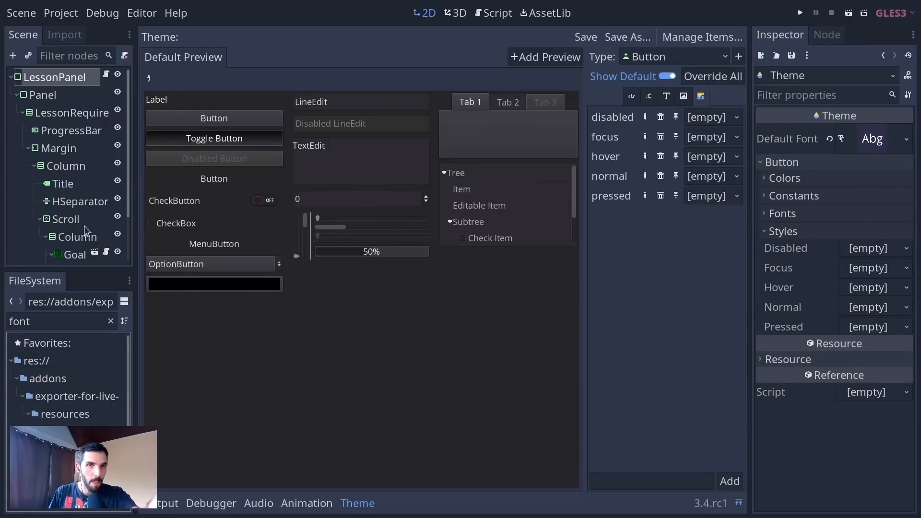
{"action": "mouse_move", "coordinate": [887, 328]}
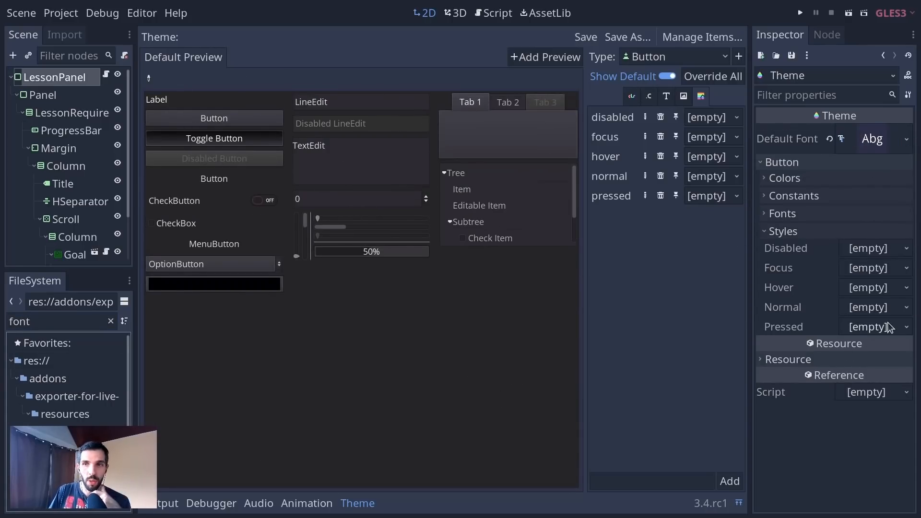
Step: Toggle the Button properties in the Inspector and switch the theme editor to Button's stylebox entries
{"action": "left_click", "coordinate": [761, 162]}
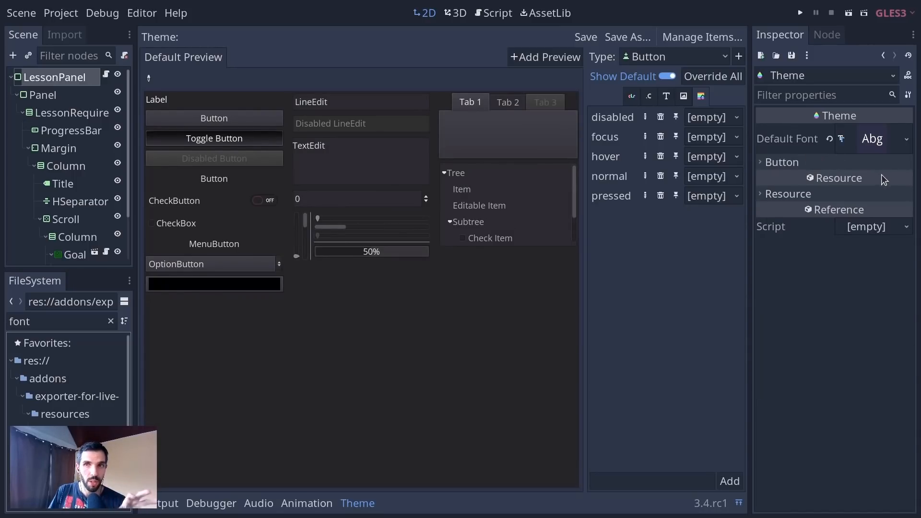
{"action": "left_click", "coordinate": [781, 162]}
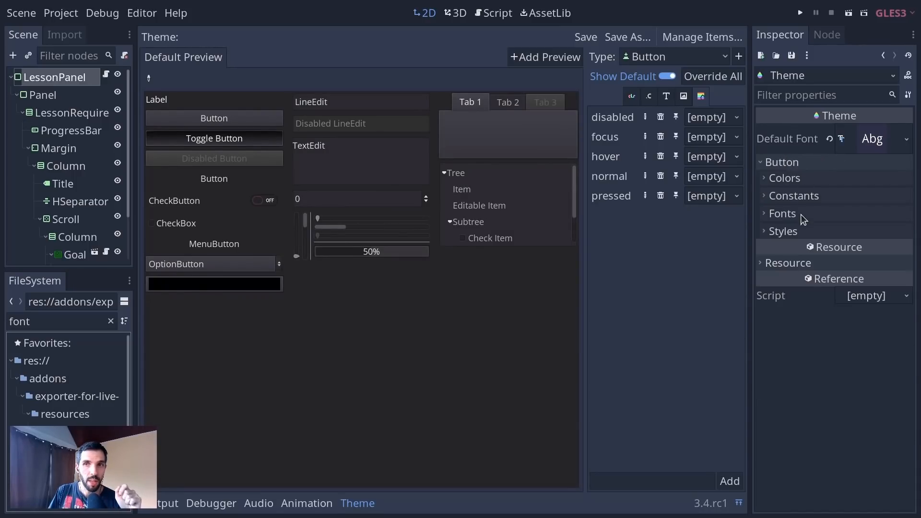
{"action": "left_click", "coordinate": [782, 161]}
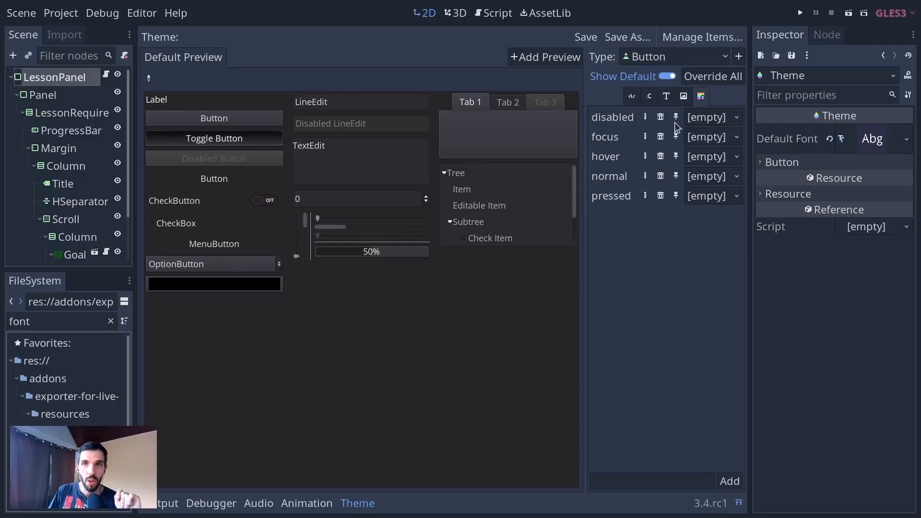
{"action": "left_click", "coordinate": [649, 96]}
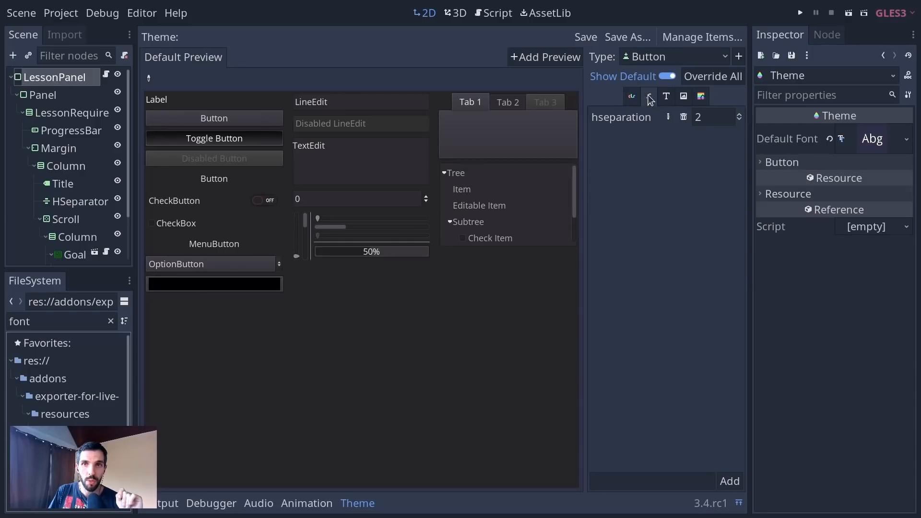
{"action": "left_click", "coordinate": [649, 96]}
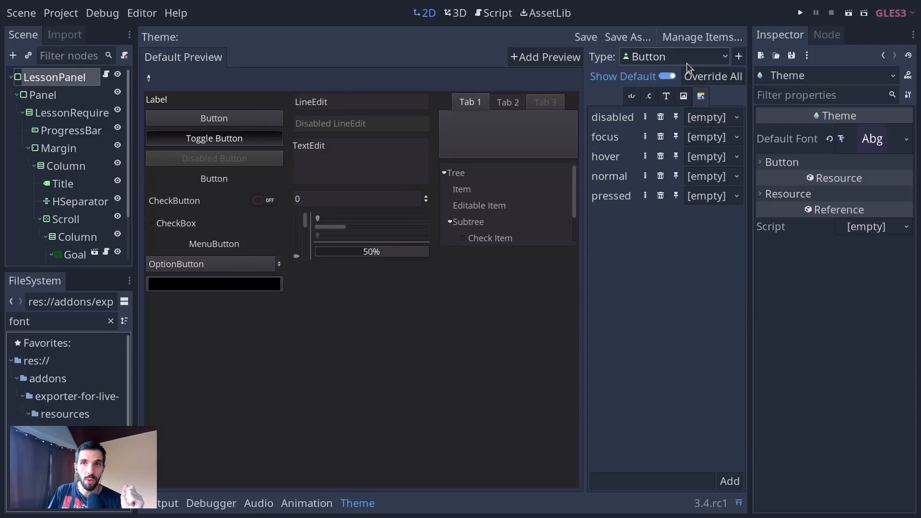
{"action": "mouse_move", "coordinate": [696, 182]}
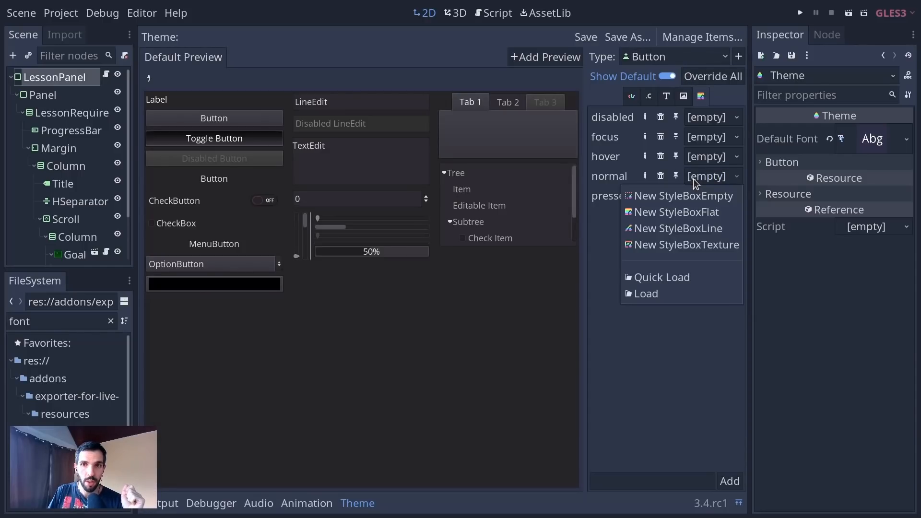
Step: Assign a New StyleBoxFlat to the Button's normal style
{"action": "left_click", "coordinate": [676, 211]}
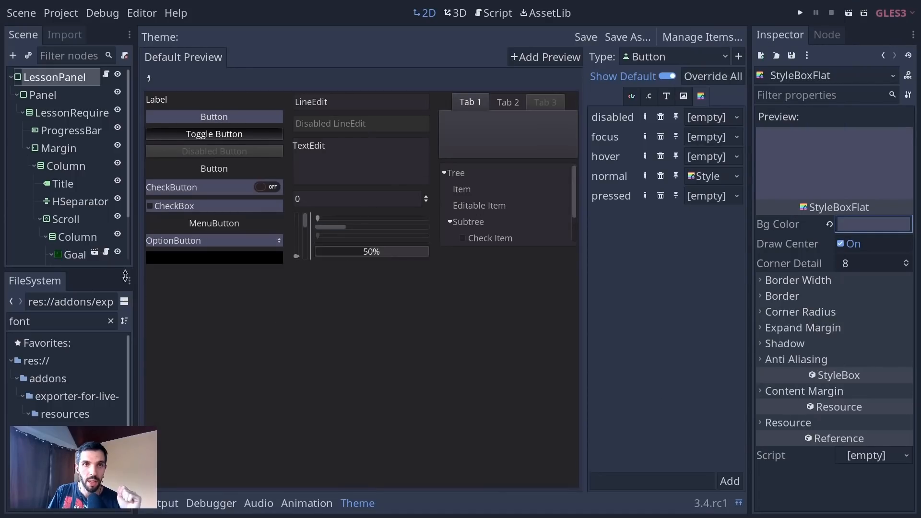
{"action": "mouse_move", "coordinate": [676, 460]}
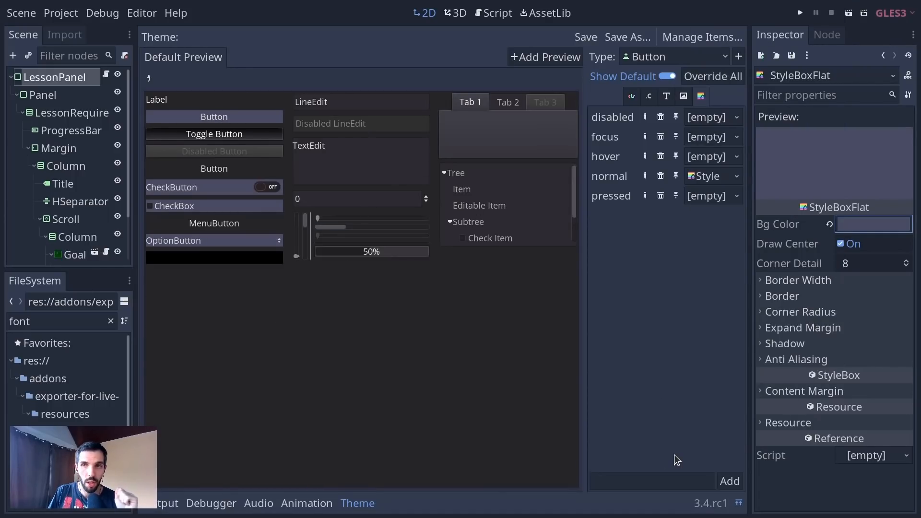
{"action": "mouse_move", "coordinate": [241, 127]}
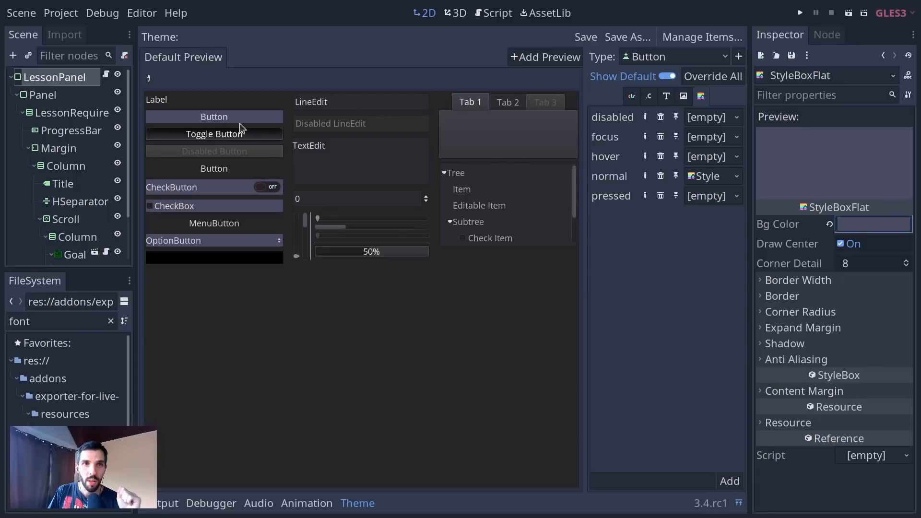
{"action": "mouse_move", "coordinate": [681, 134]}
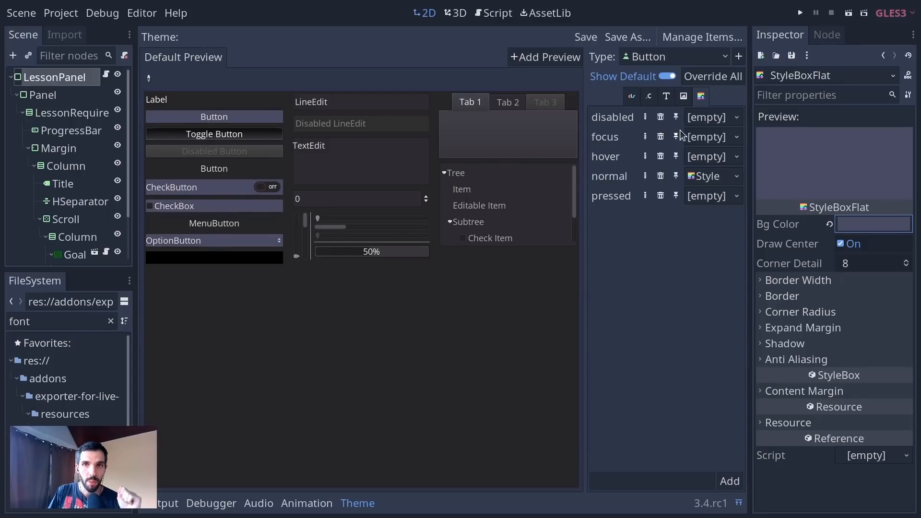
{"action": "mouse_move", "coordinate": [705, 144]}
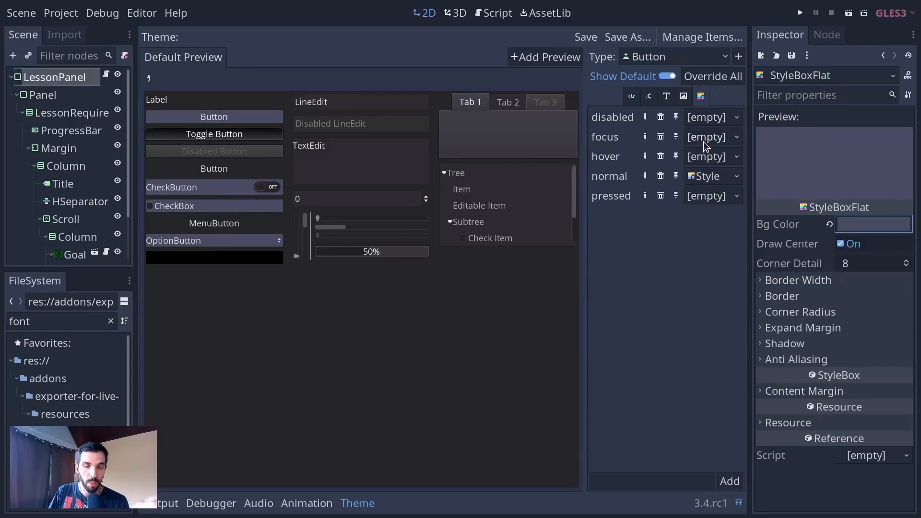
{"action": "mouse_move", "coordinate": [231, 117]}
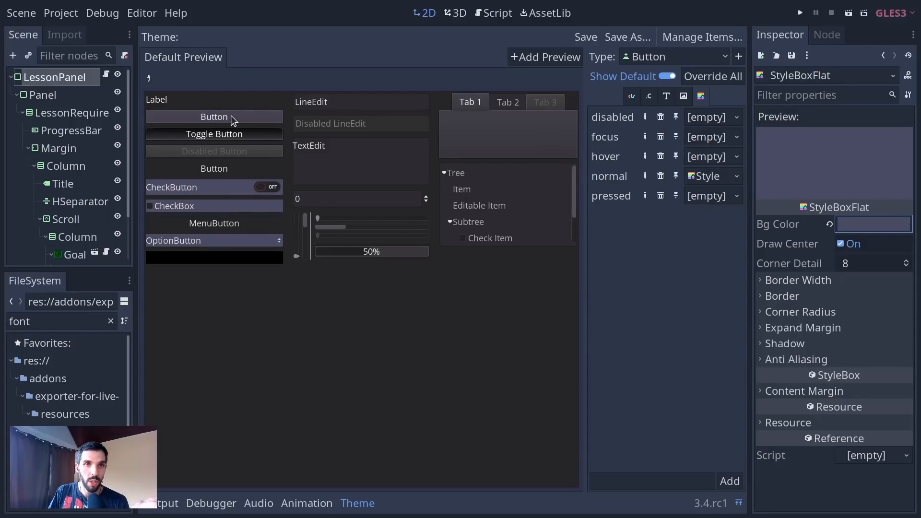
{"action": "mouse_move", "coordinate": [708, 161]}
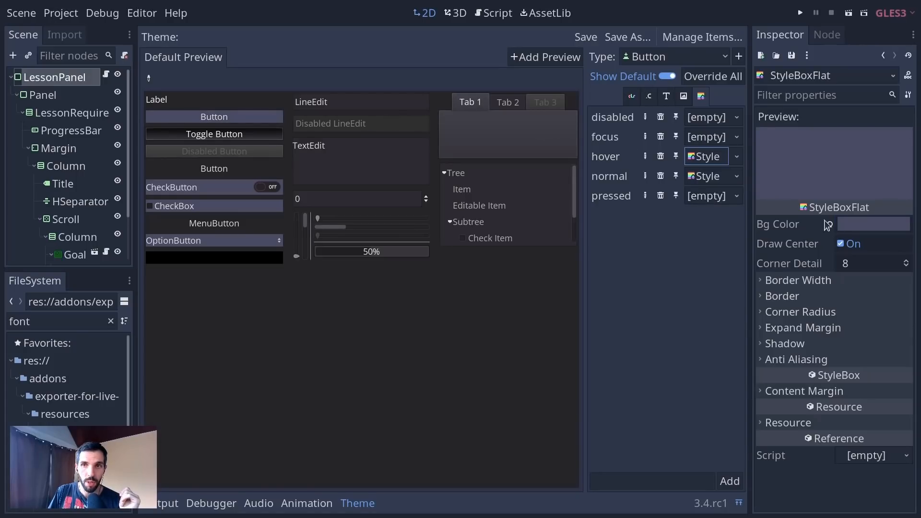
Step: Set the hover StyleBoxFlat's Bg Color to a light lavender
{"action": "left_click", "coordinate": [873, 223]}
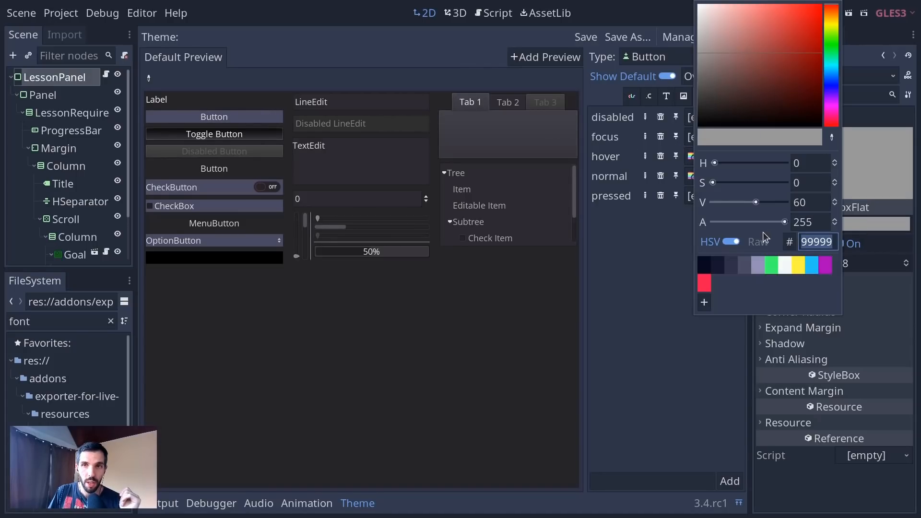
{"action": "left_click", "coordinate": [746, 265]}
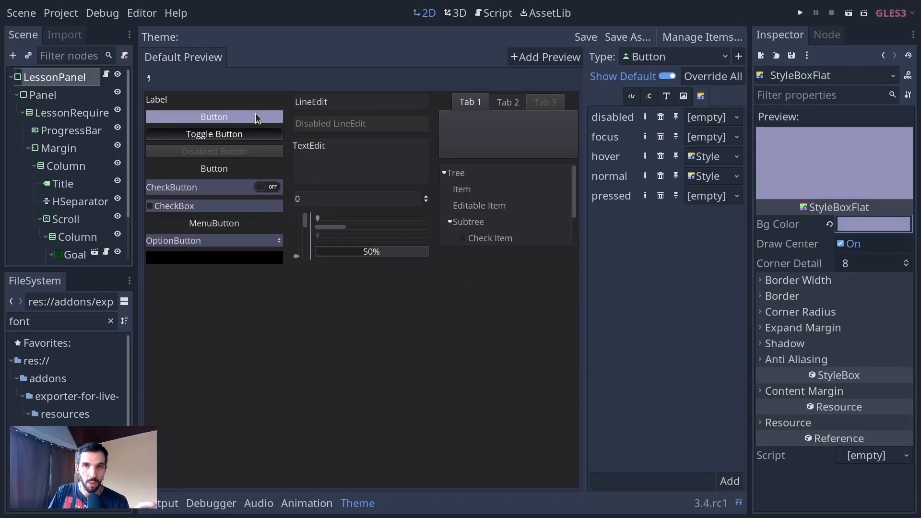
{"action": "mouse_move", "coordinate": [630, 300]}
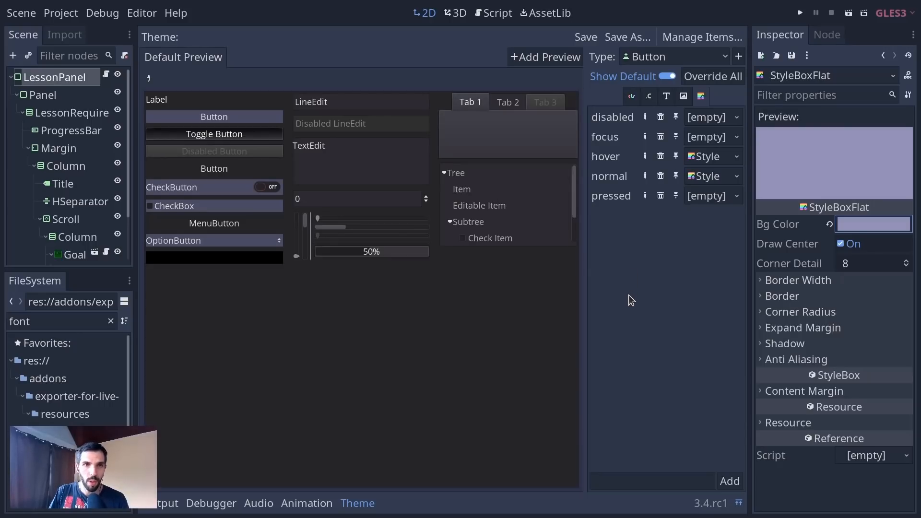
{"action": "mouse_move", "coordinate": [311, 174]}
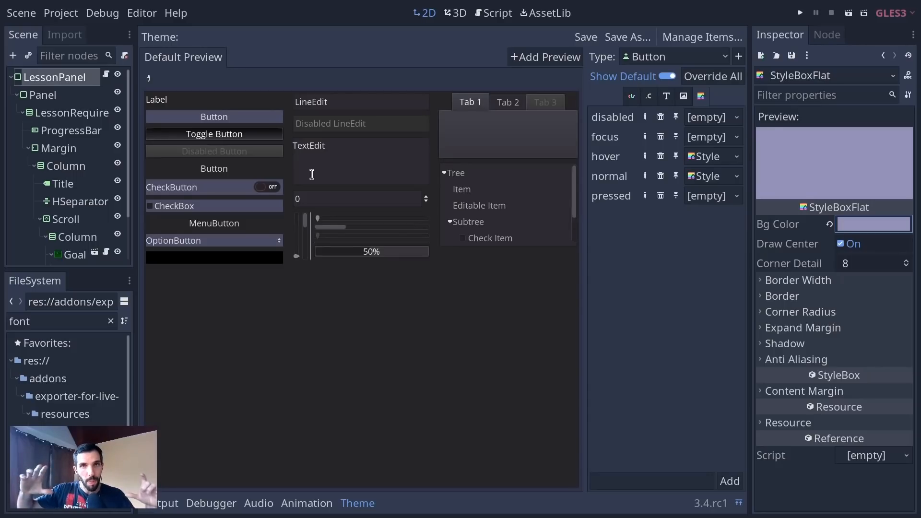
{"action": "mouse_move", "coordinate": [880, 276]}
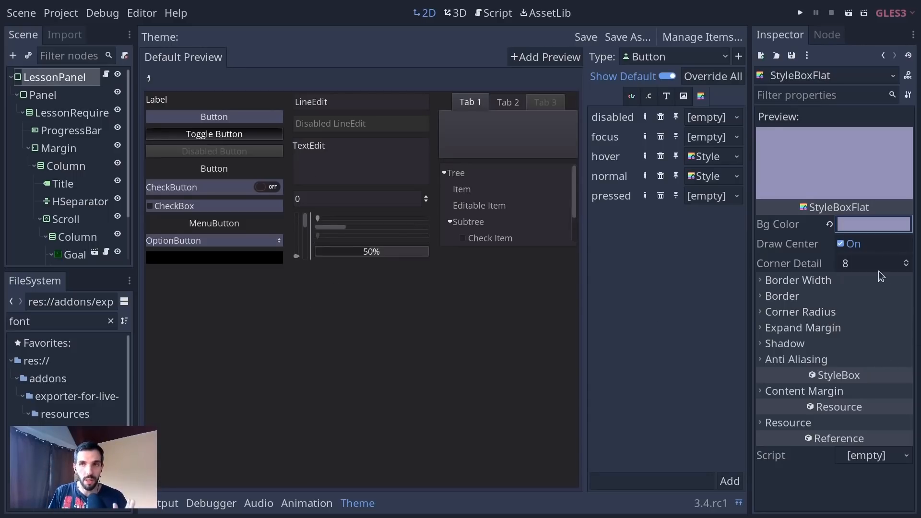
{"action": "mouse_move", "coordinate": [730, 271]}
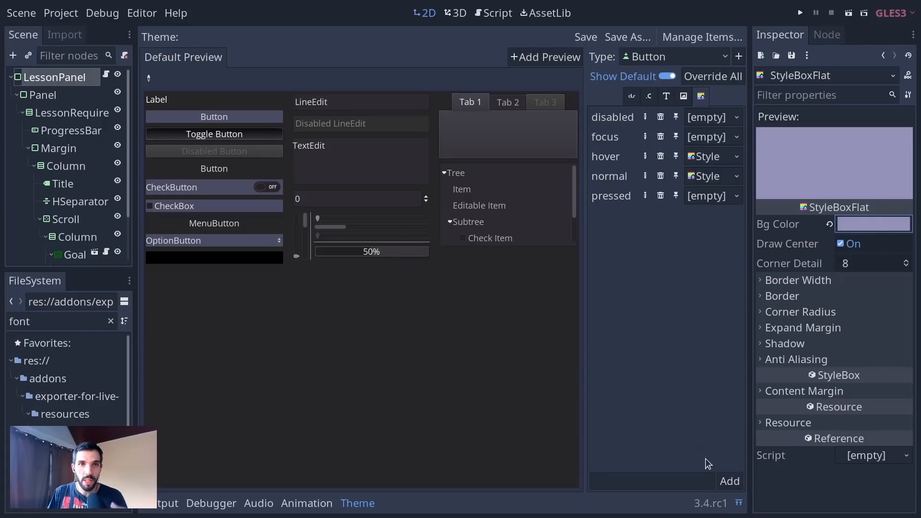
{"action": "mouse_move", "coordinate": [689, 315]}
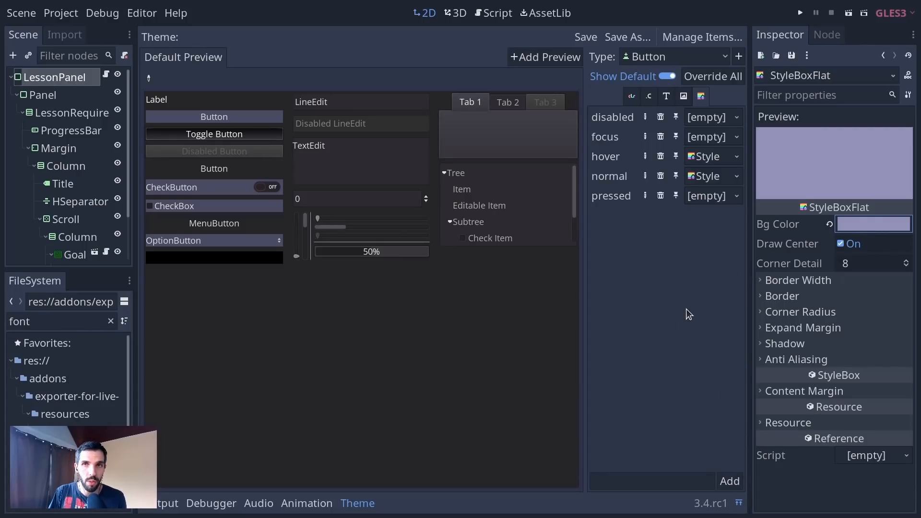
{"action": "left_click", "coordinate": [701, 38]}
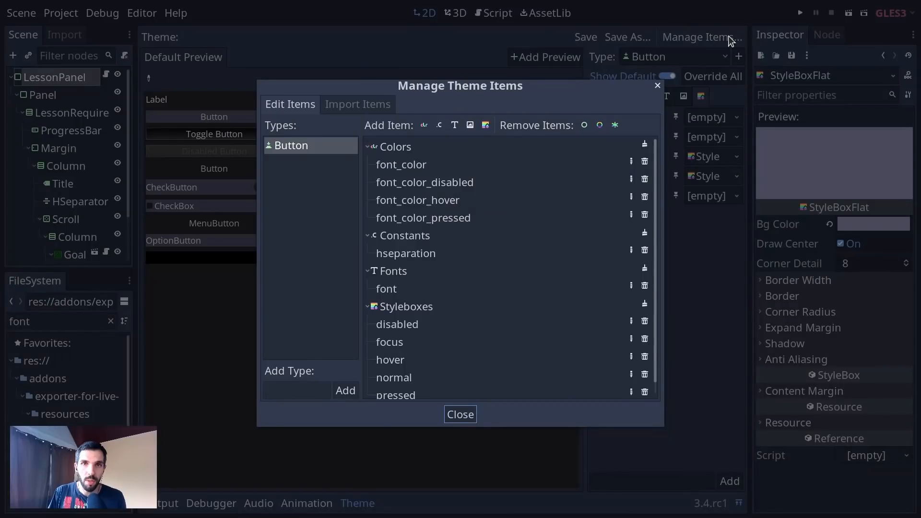
{"action": "mouse_move", "coordinate": [402, 150]}
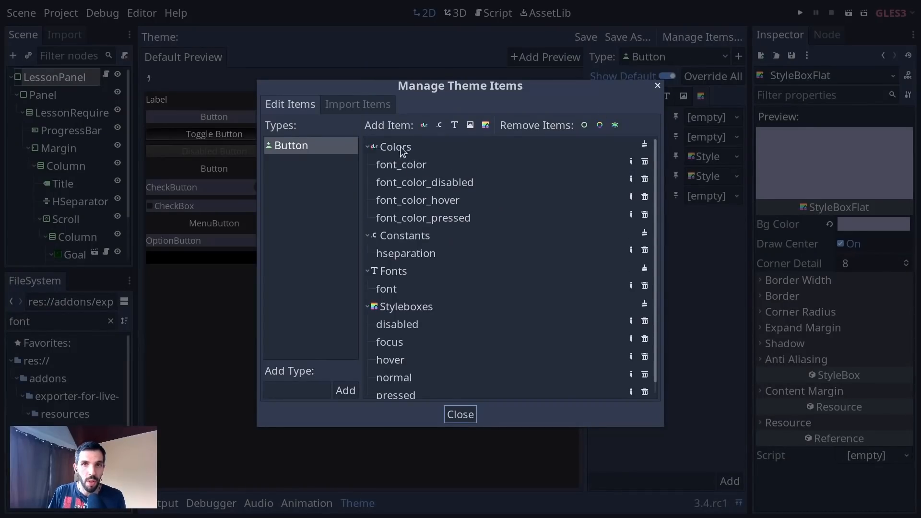
{"action": "mouse_move", "coordinate": [632, 153]}
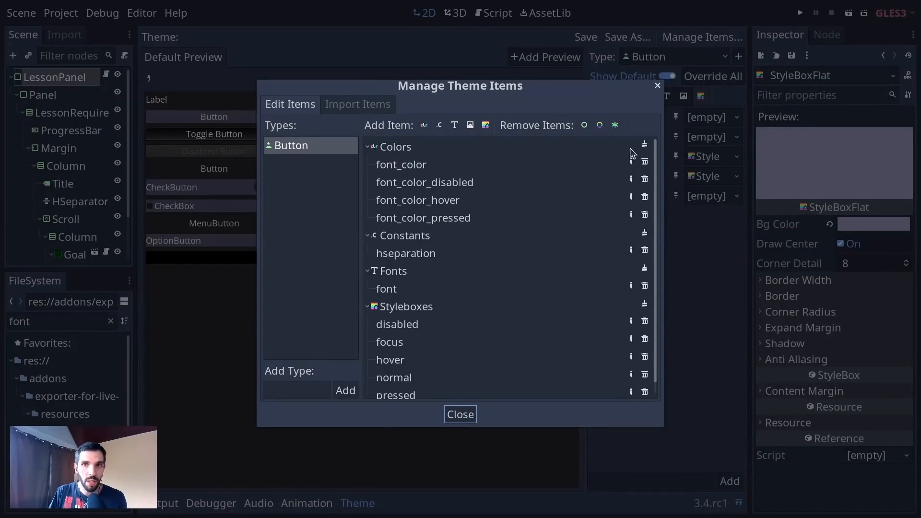
{"action": "mouse_move", "coordinate": [650, 288]}
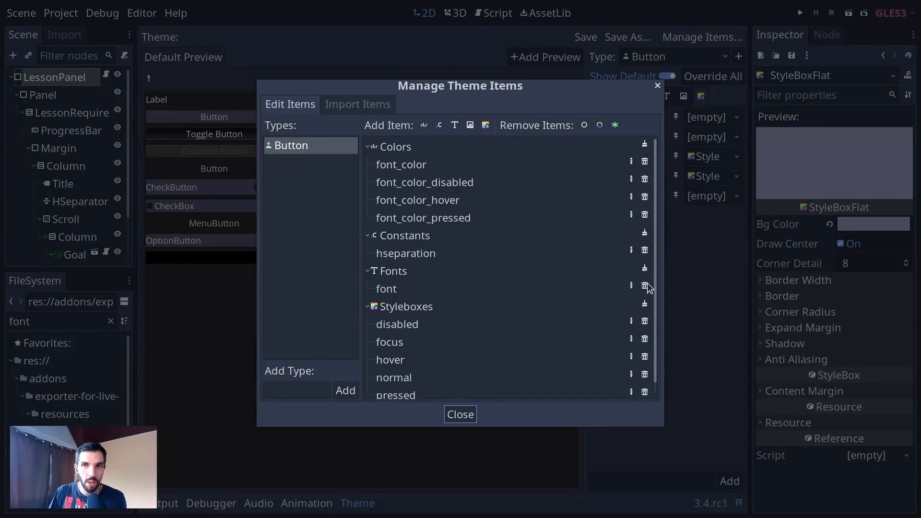
{"action": "mouse_move", "coordinate": [621, 221]}
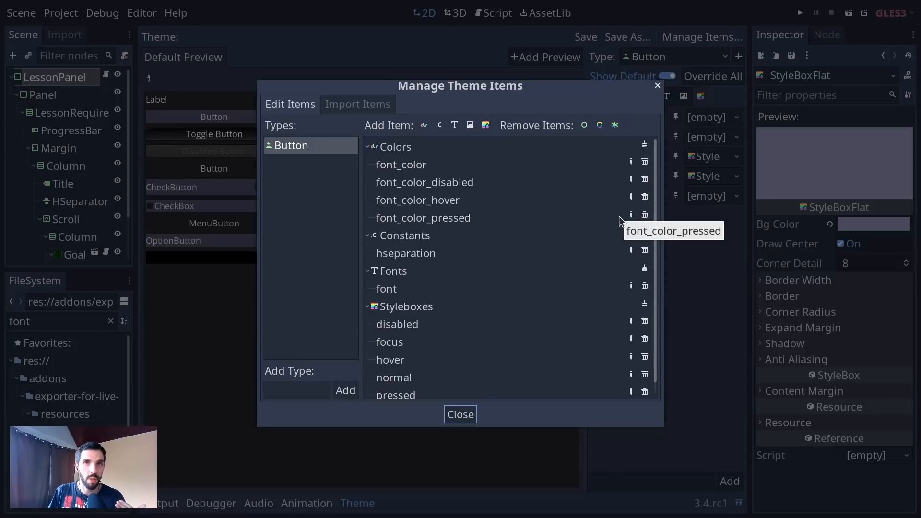
{"action": "mouse_move", "coordinate": [575, 241]}
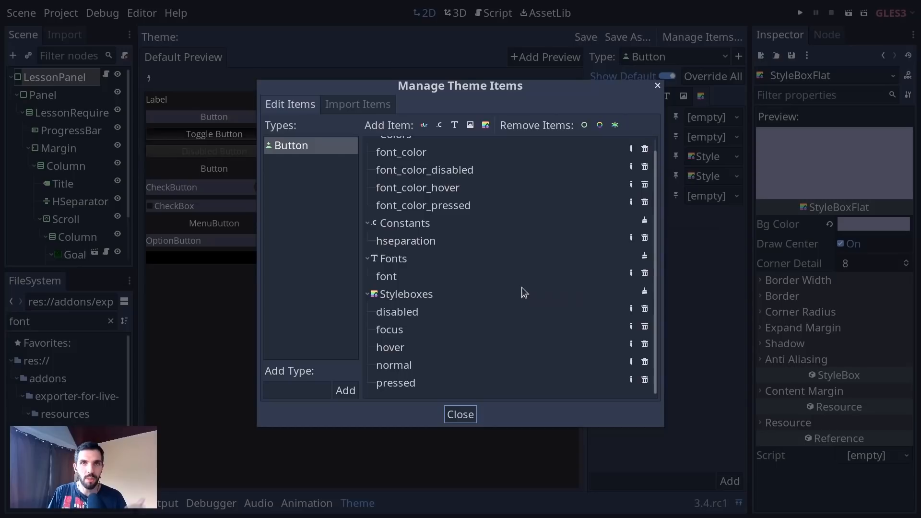
{"action": "mouse_move", "coordinate": [304, 383]}
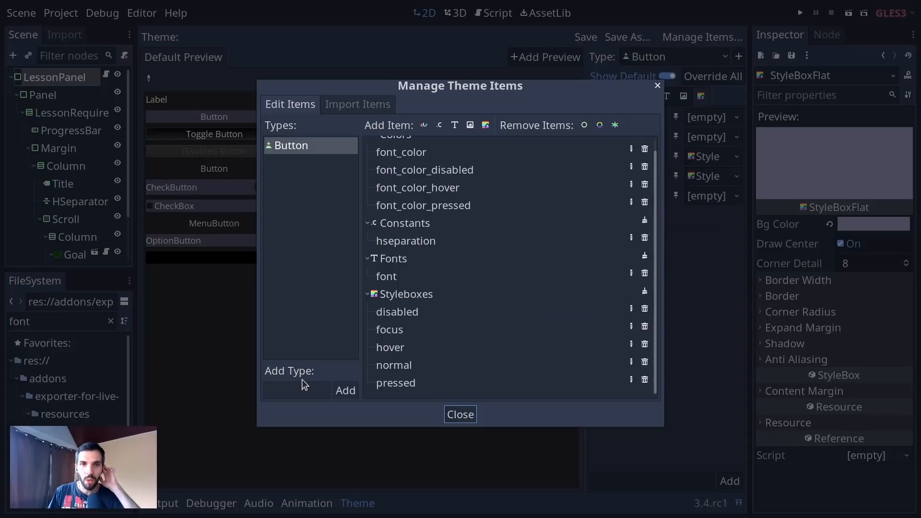
{"action": "left_click", "coordinate": [296, 390]}
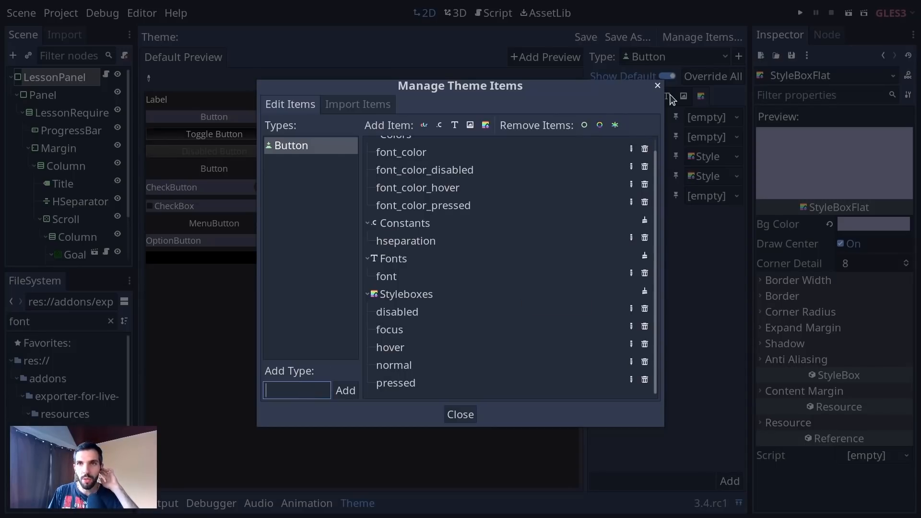
{"action": "mouse_move", "coordinate": [346, 98]}
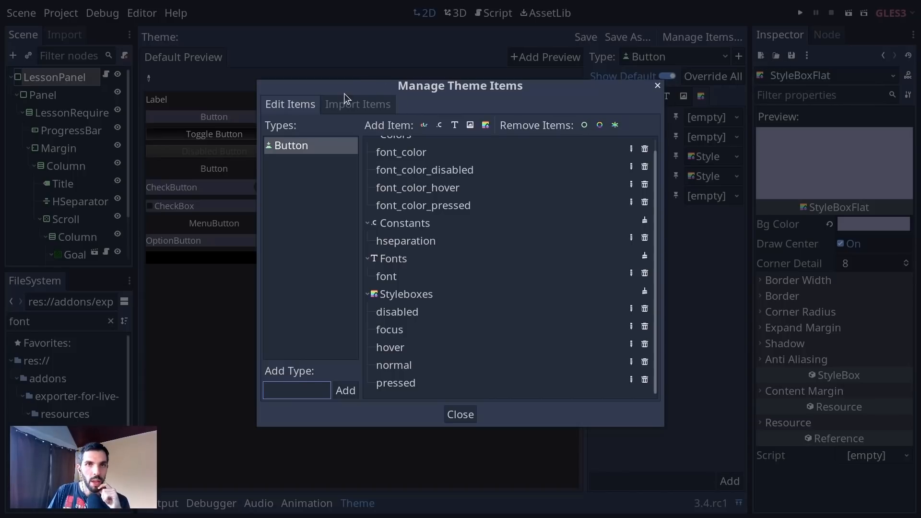
{"action": "left_click", "coordinate": [460, 414]}
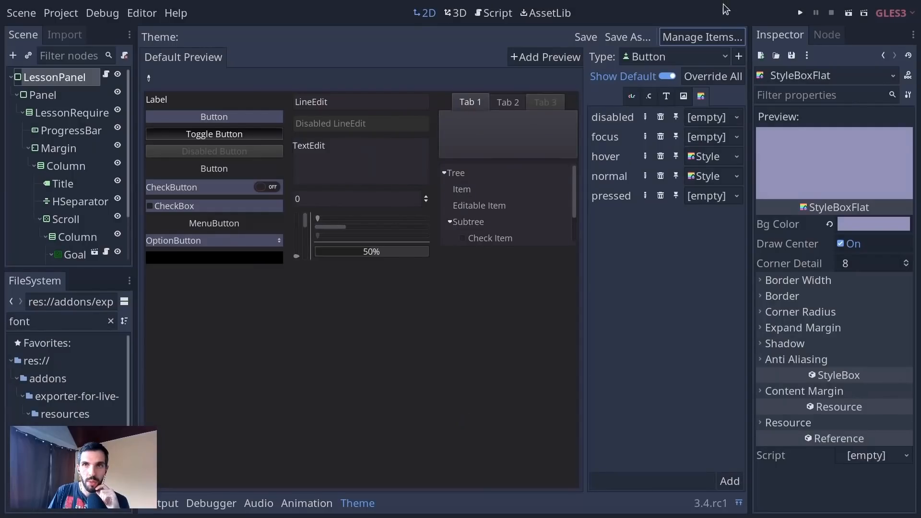
Step: Add Label as a second type in the theme
{"action": "left_click", "coordinate": [739, 57]}
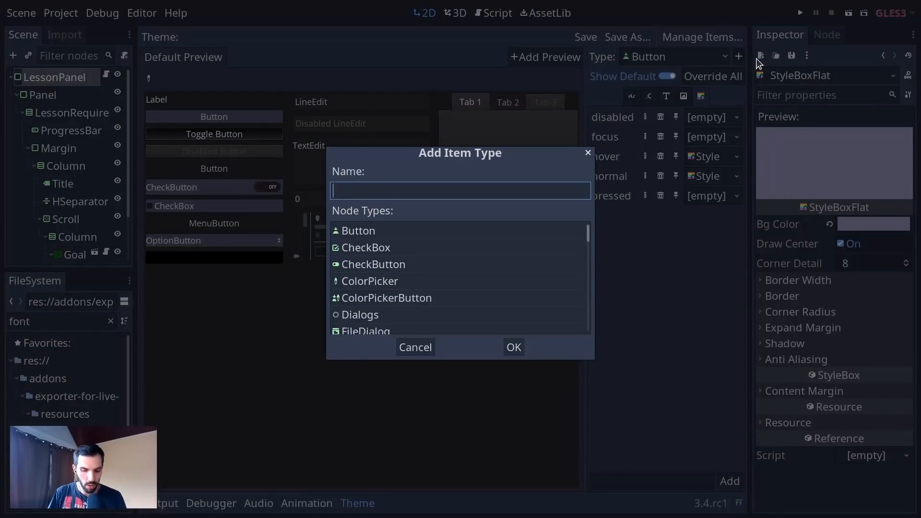
{"action": "type", "text": "label"}
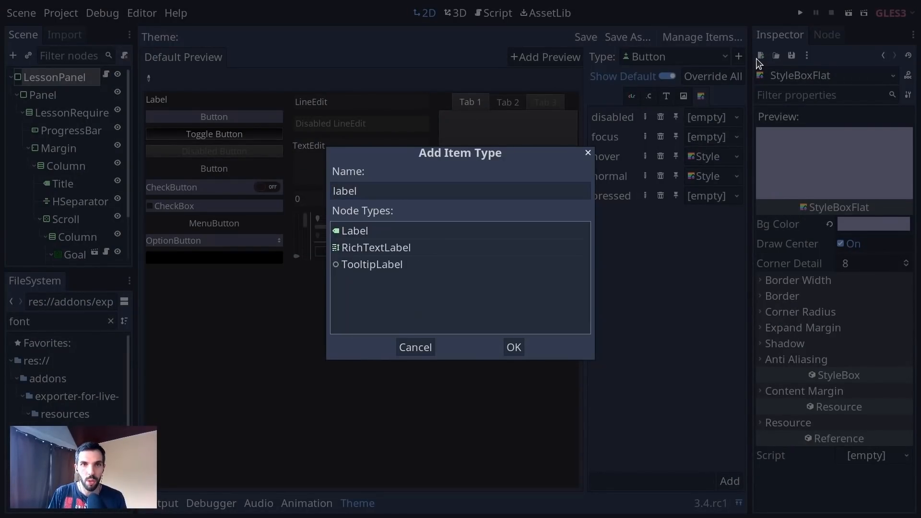
{"action": "left_click", "coordinate": [354, 231]}
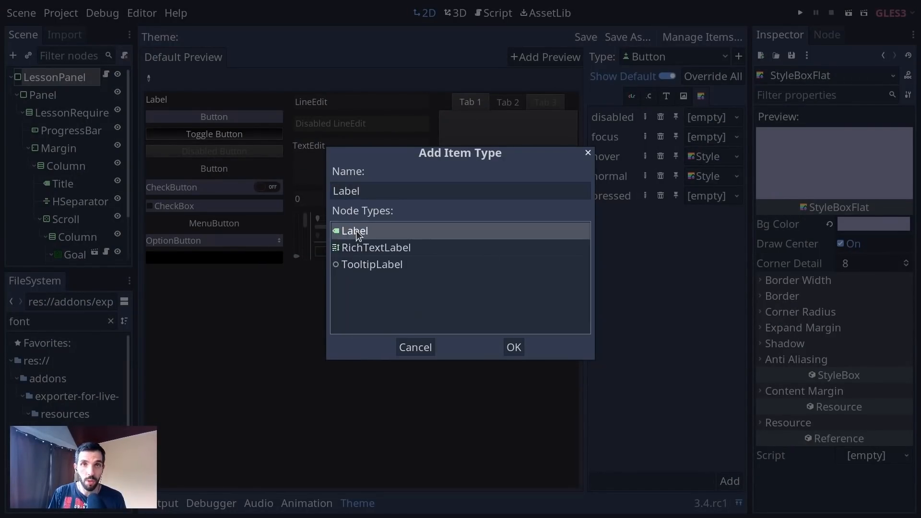
{"action": "left_click", "coordinate": [513, 347]}
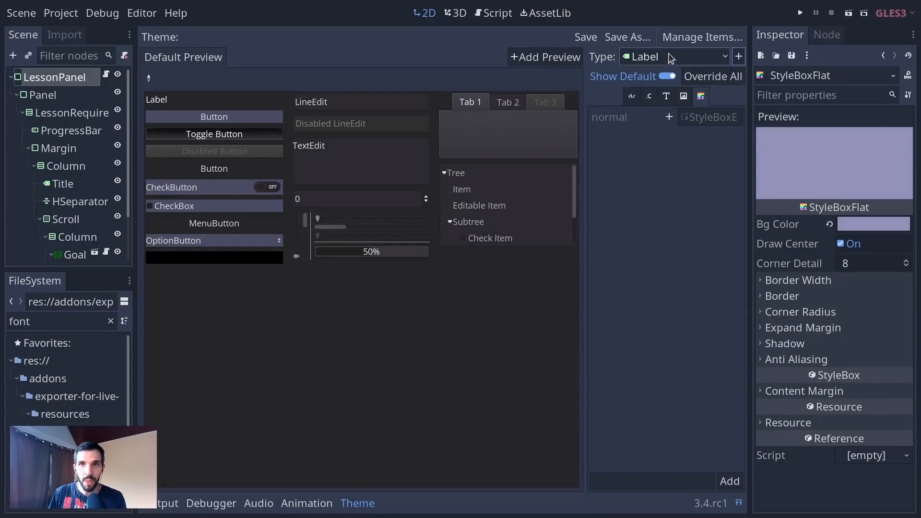
Step: Browse the Type dropdown to inspect the theme items for Label
{"action": "left_click", "coordinate": [674, 57]}
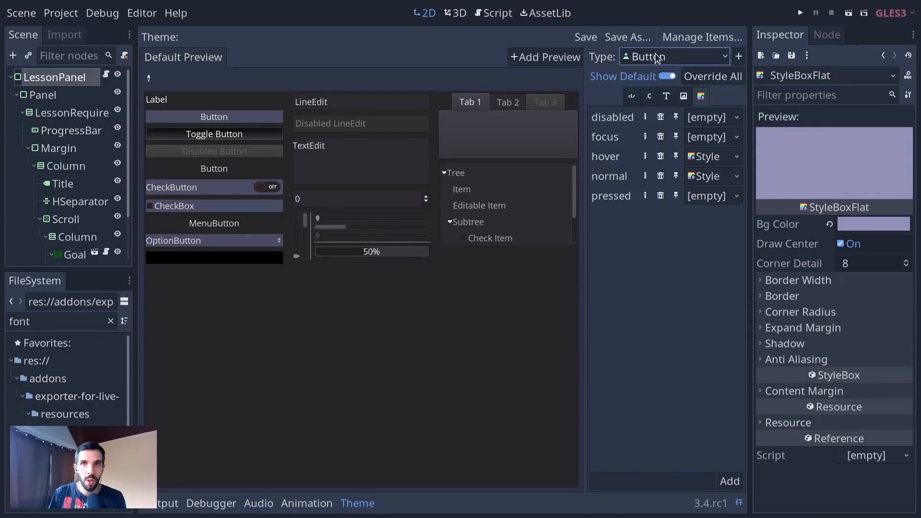
{"action": "left_click", "coordinate": [673, 56]}
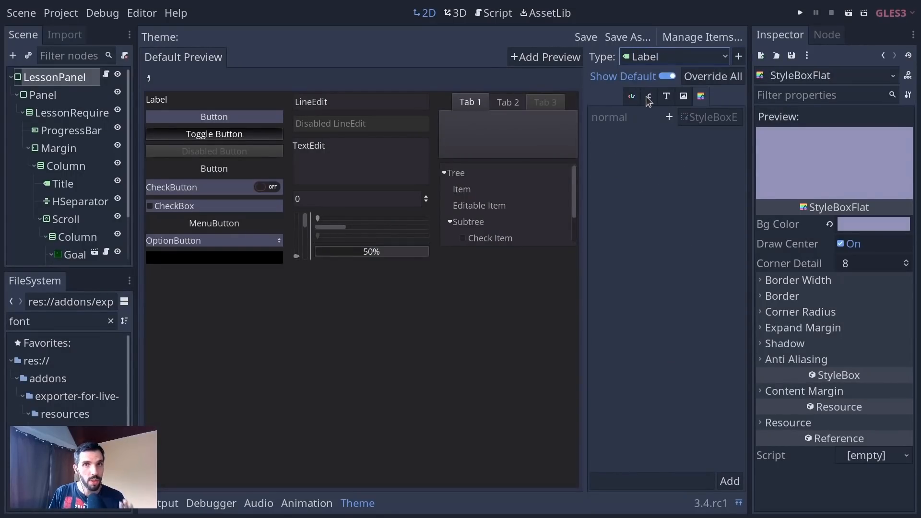
{"action": "mouse_move", "coordinate": [669, 197]}
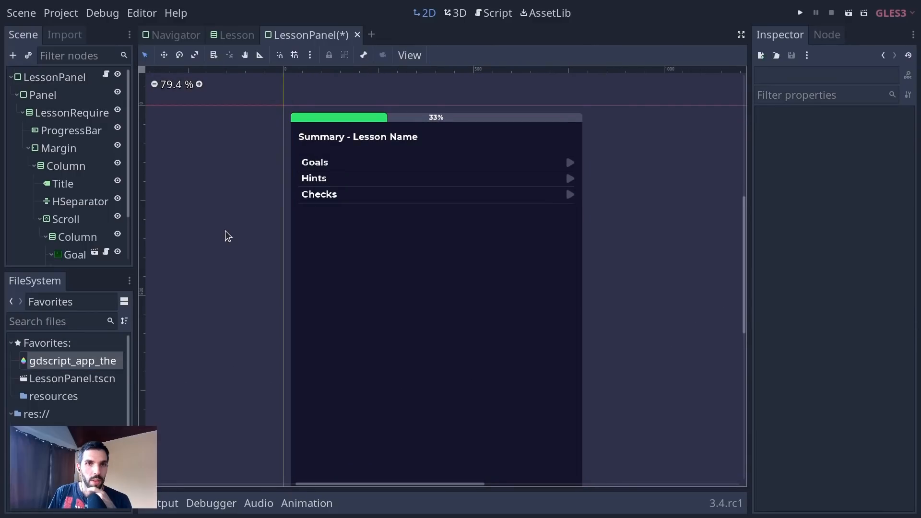
Step: Open gdscript_app_theme.tres in the Theme editor and try its sample LineEdit preview
{"action": "left_click", "coordinate": [54, 77]}
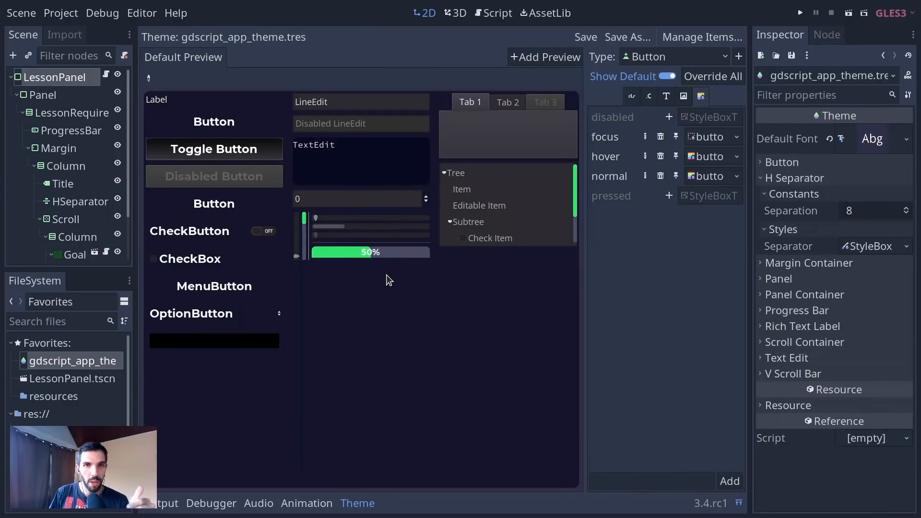
{"action": "mouse_move", "coordinate": [302, 234]}
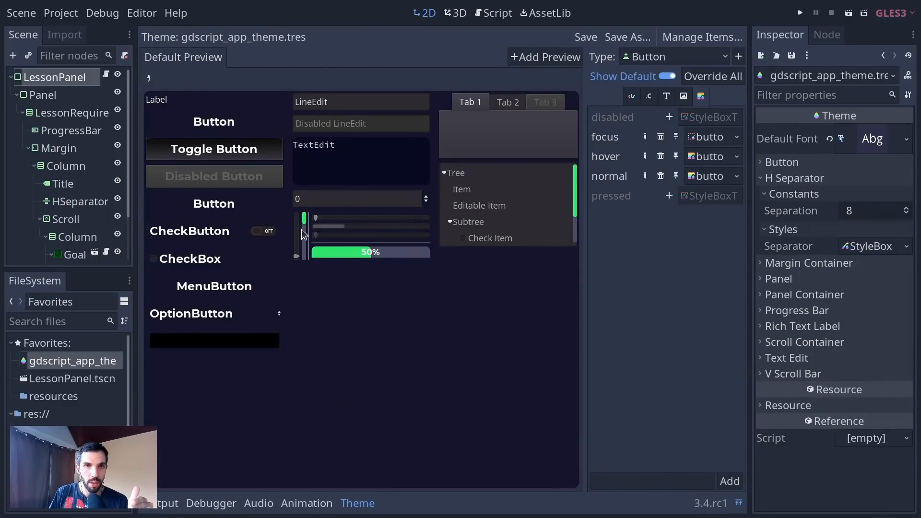
{"action": "mouse_move", "coordinate": [305, 200]}
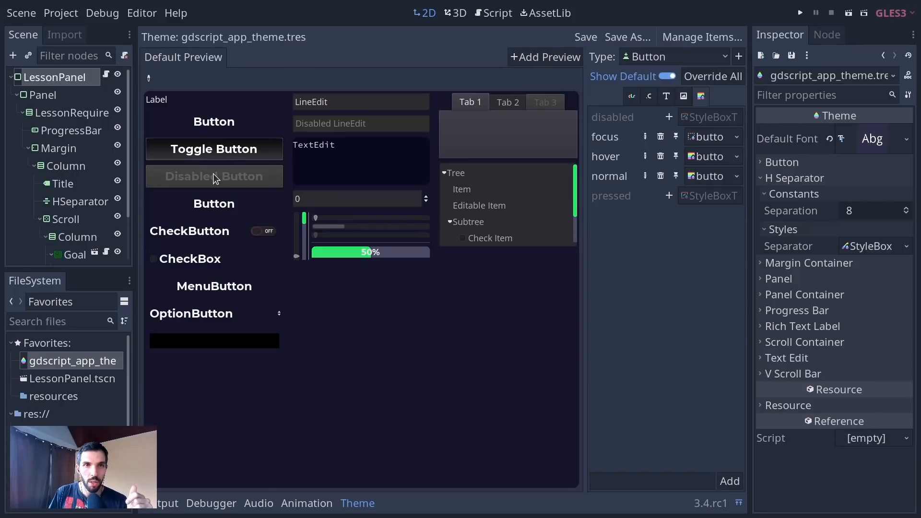
{"action": "mouse_move", "coordinate": [245, 157]}
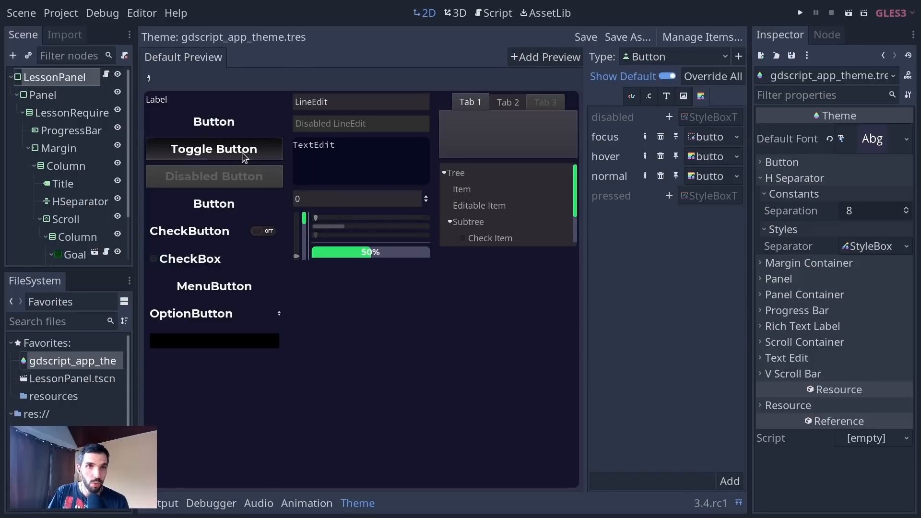
{"action": "left_click", "coordinate": [360, 101]}
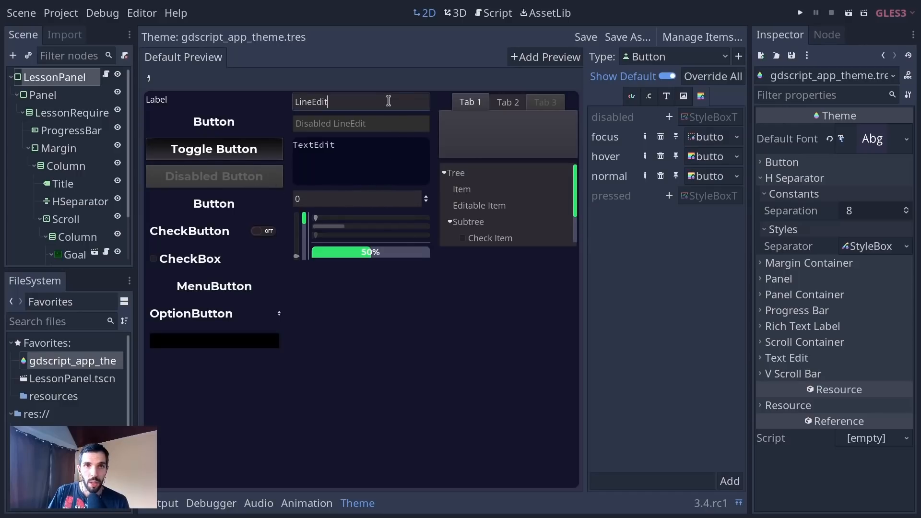
{"action": "mouse_move", "coordinate": [540, 279]}
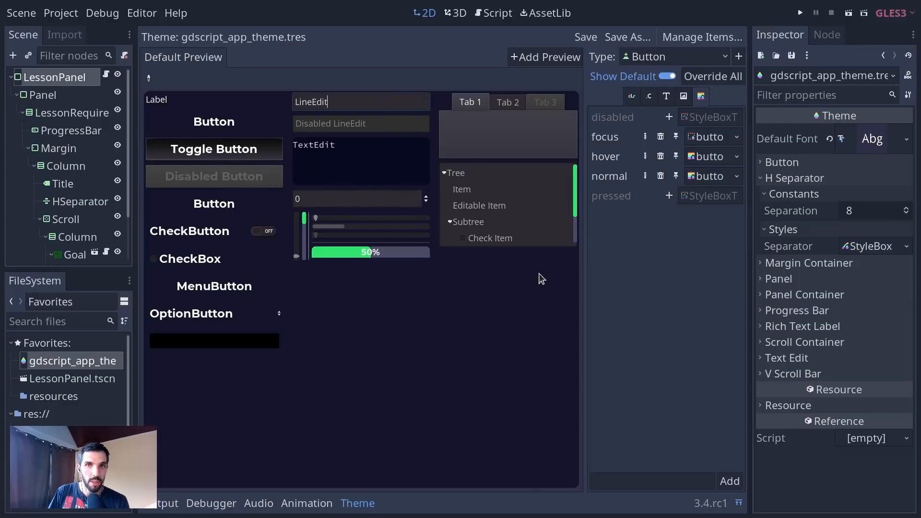
{"action": "mouse_move", "coordinate": [374, 174]}
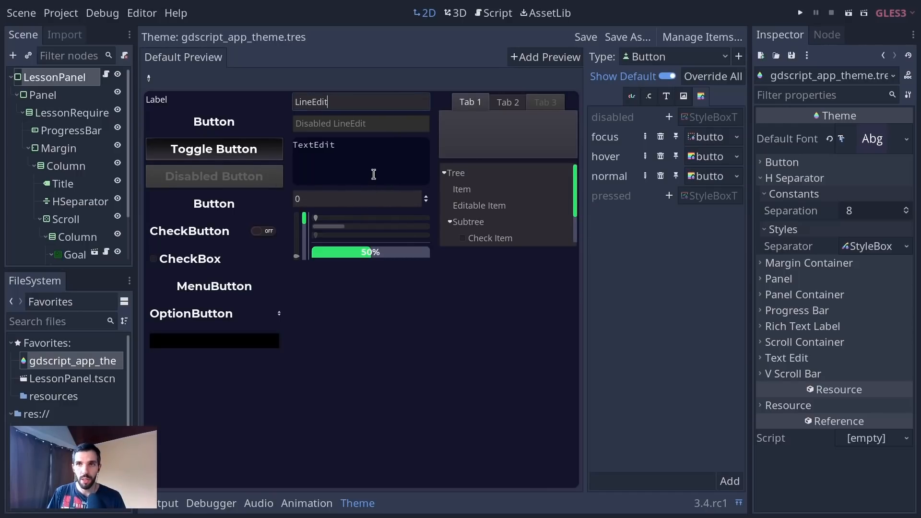
{"action": "mouse_move", "coordinate": [476, 90]}
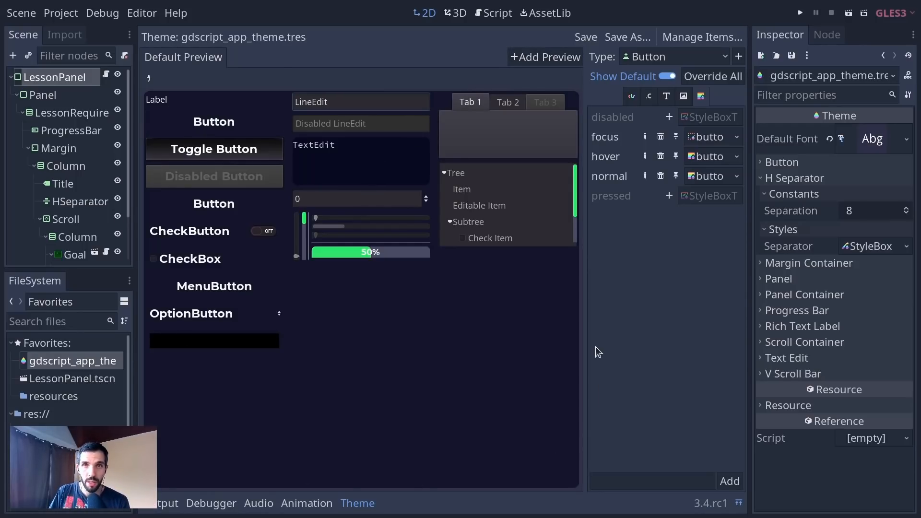
Step: Add LessonPanel.tscn as a theme preview scene and expand its Goals section
{"action": "left_click", "coordinate": [546, 57]}
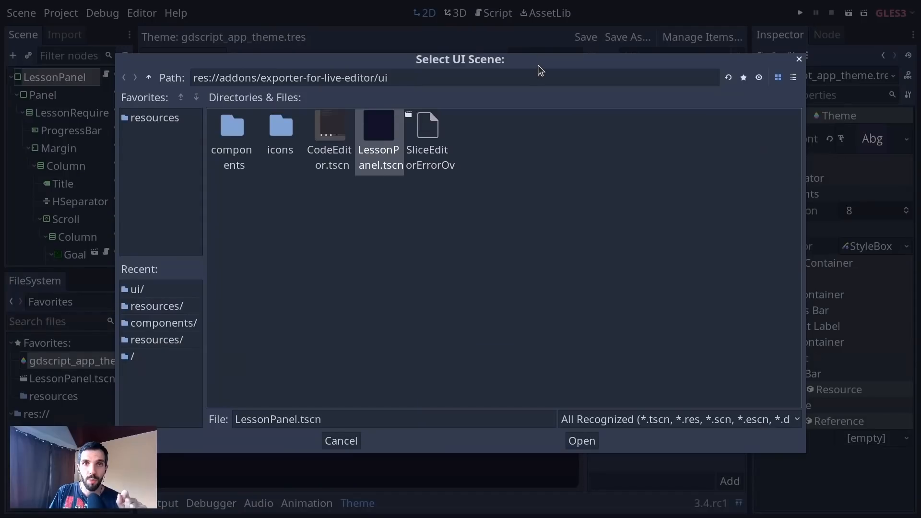
{"action": "mouse_move", "coordinate": [339, 141]}
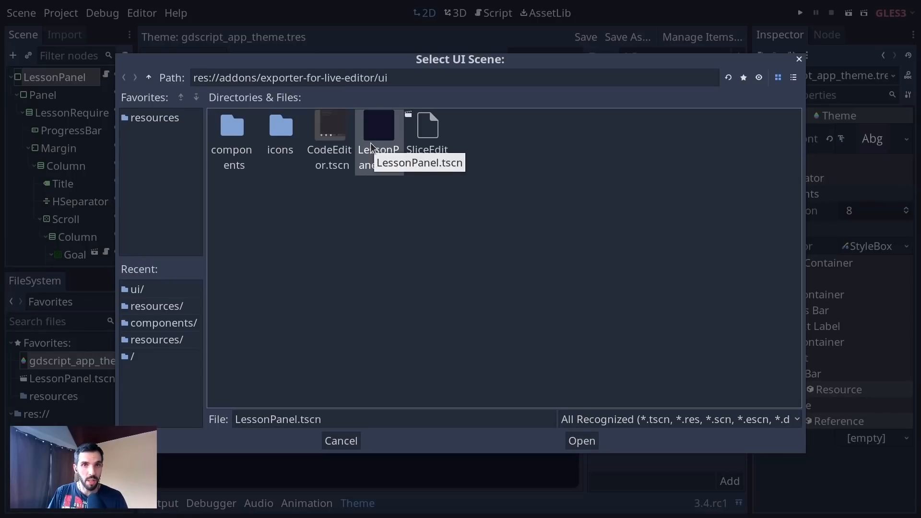
{"action": "left_click", "coordinate": [580, 440]}
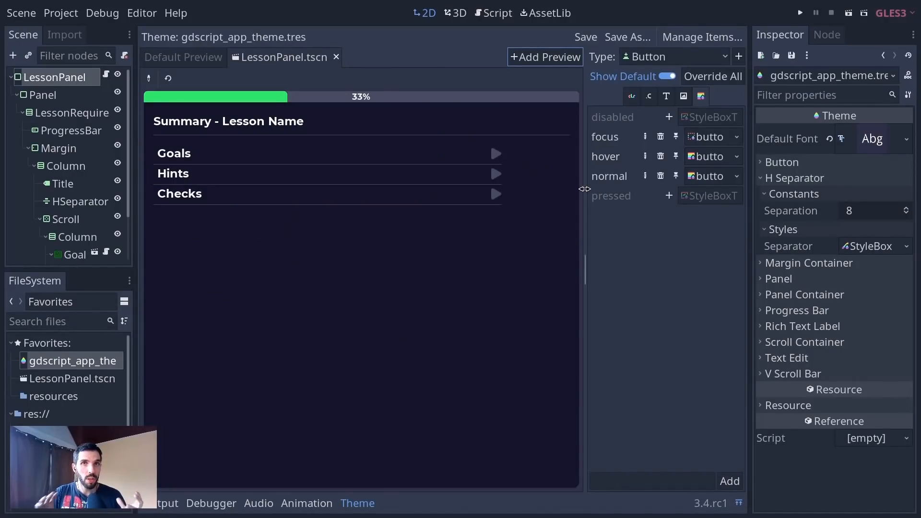
{"action": "mouse_move", "coordinate": [456, 162]}
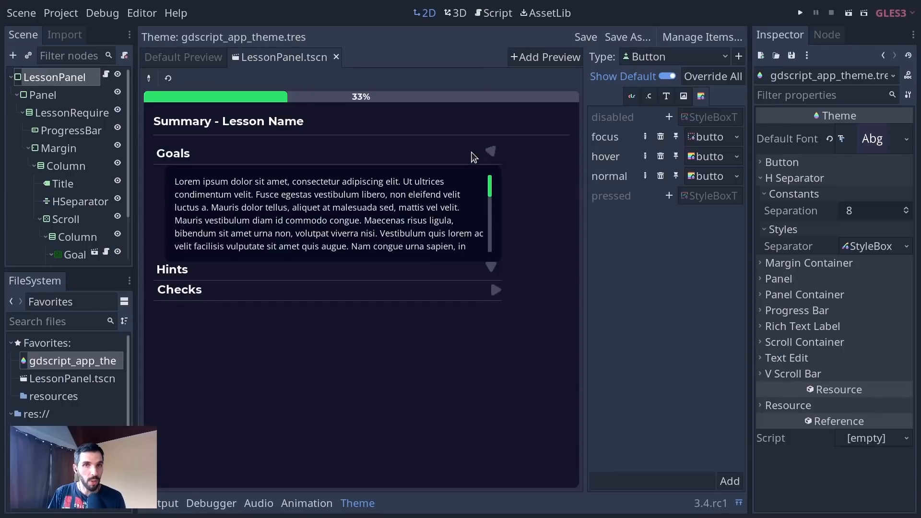
{"action": "left_click", "coordinate": [492, 152]}
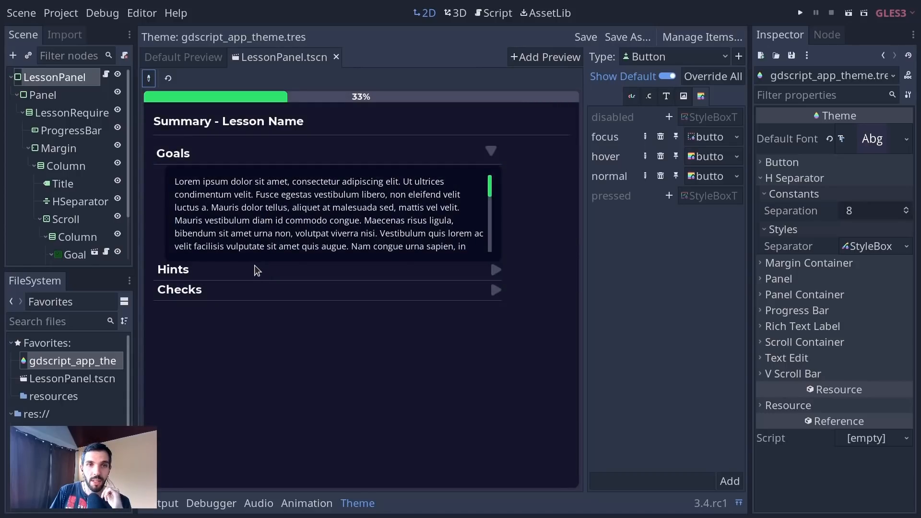
{"action": "mouse_move", "coordinate": [729, 23]}
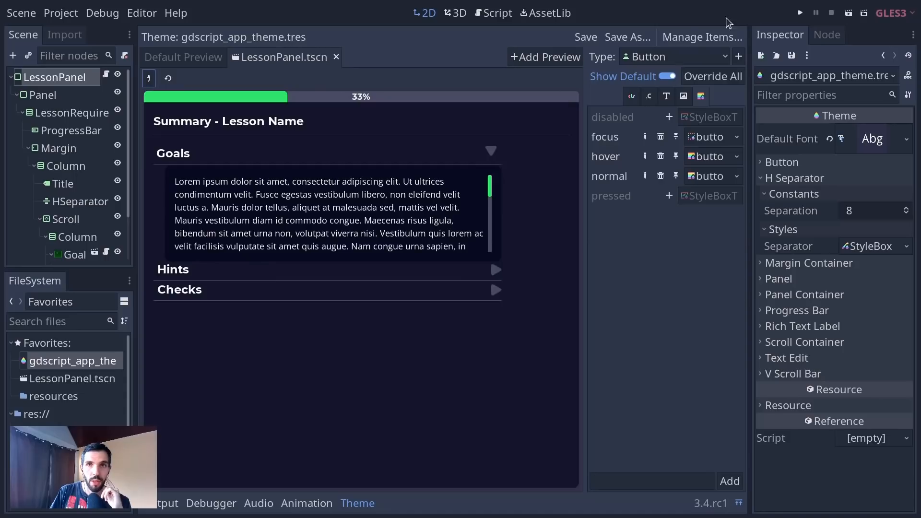
Step: Pick the ProgressBar in the preview and set its font_color to green (3dff6e)
{"action": "left_click", "coordinate": [229, 121]}
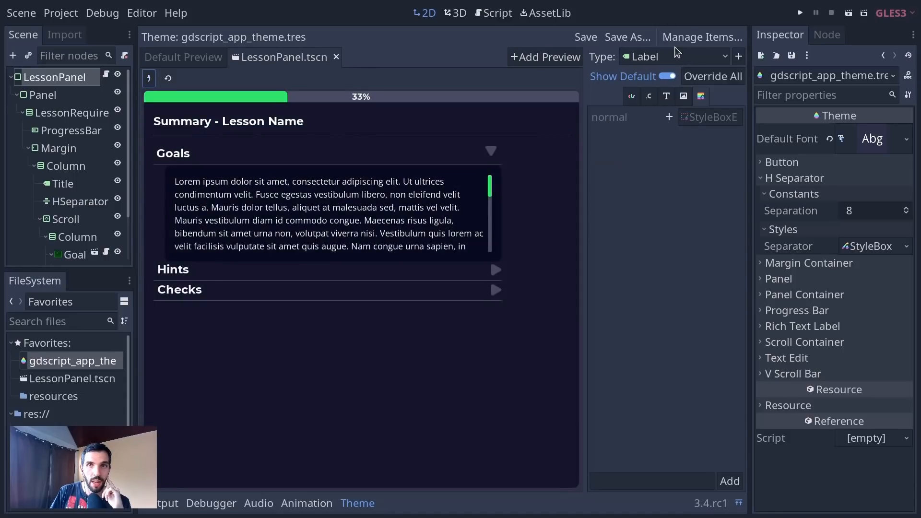
{"action": "mouse_move", "coordinate": [136, 79]}
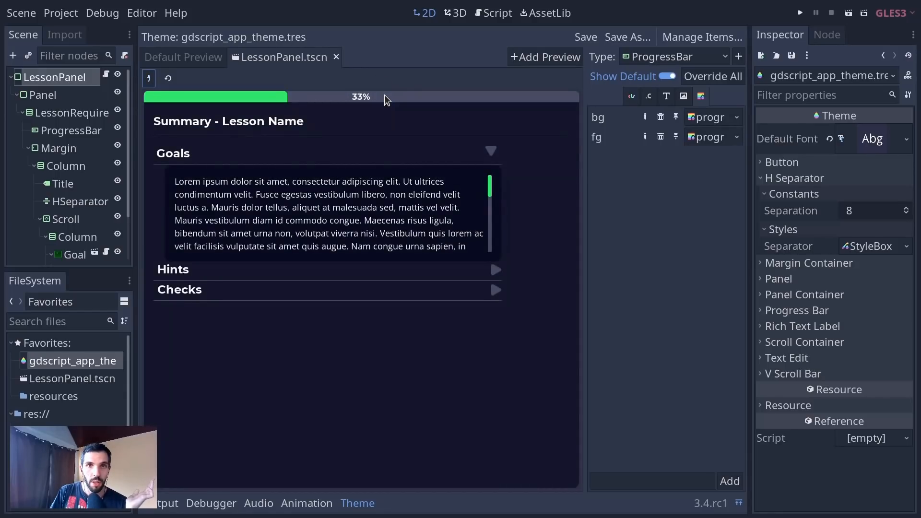
{"action": "left_click", "coordinate": [631, 96]}
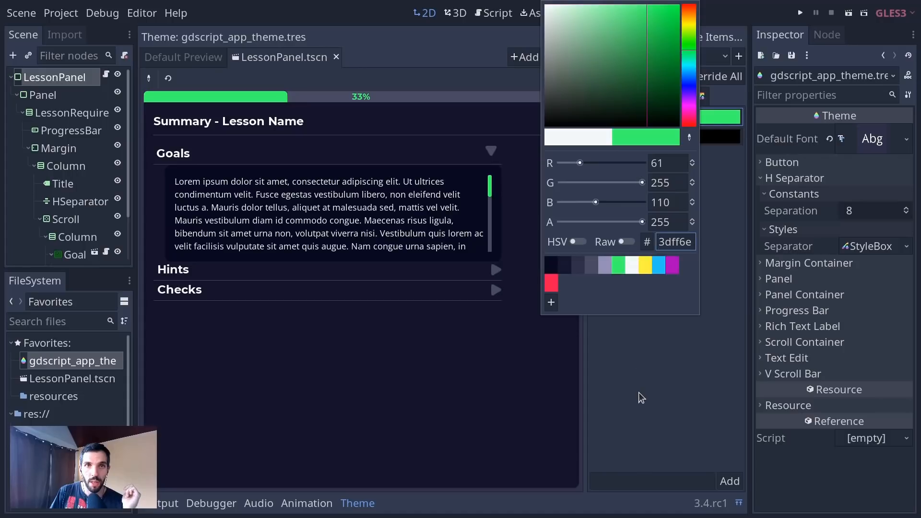
{"action": "left_click", "coordinate": [669, 199]}
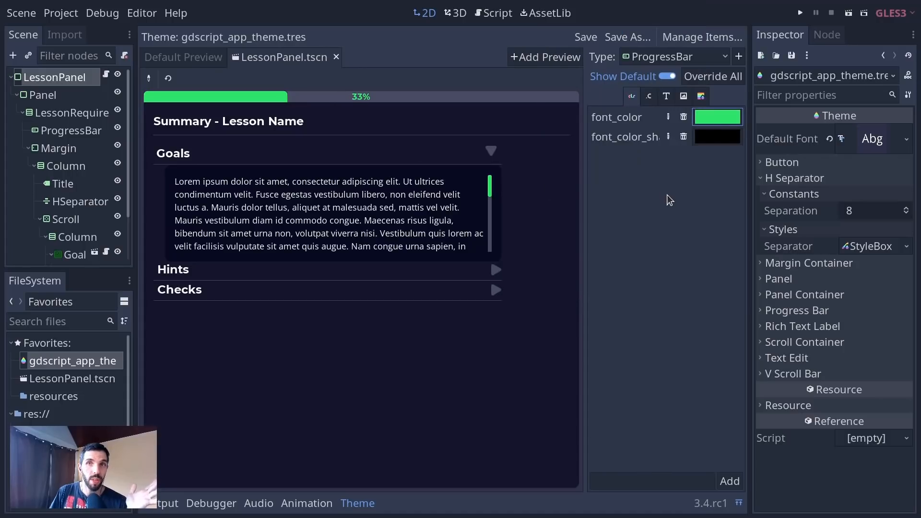
{"action": "mouse_move", "coordinate": [682, 229]}
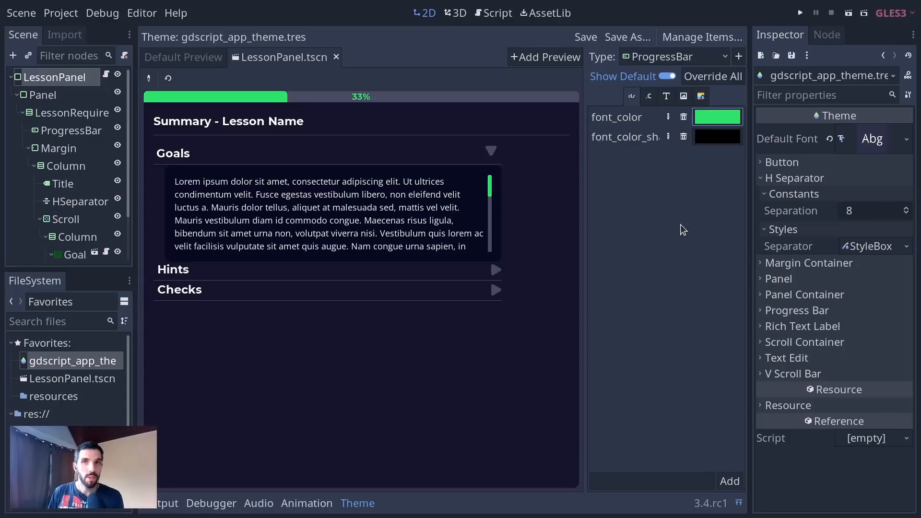
{"action": "mouse_move", "coordinate": [282, 40]}
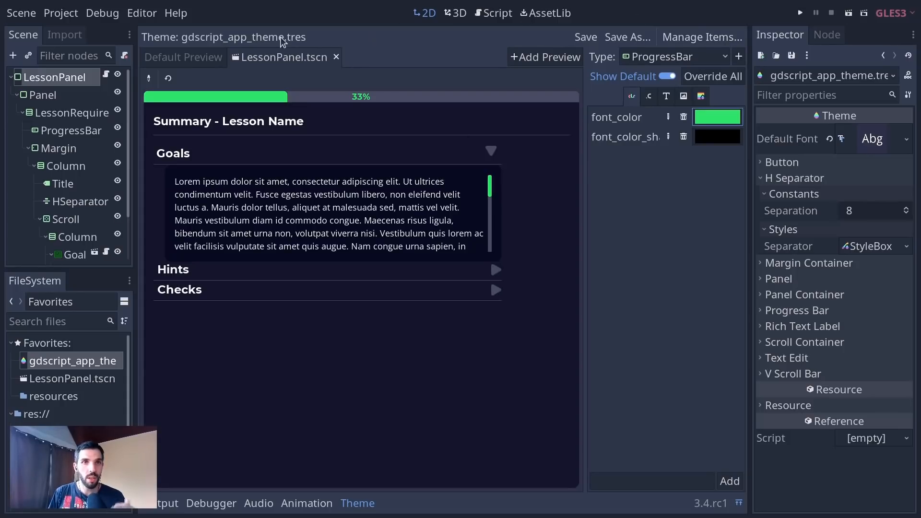
{"action": "mouse_move", "coordinate": [724, 202]}
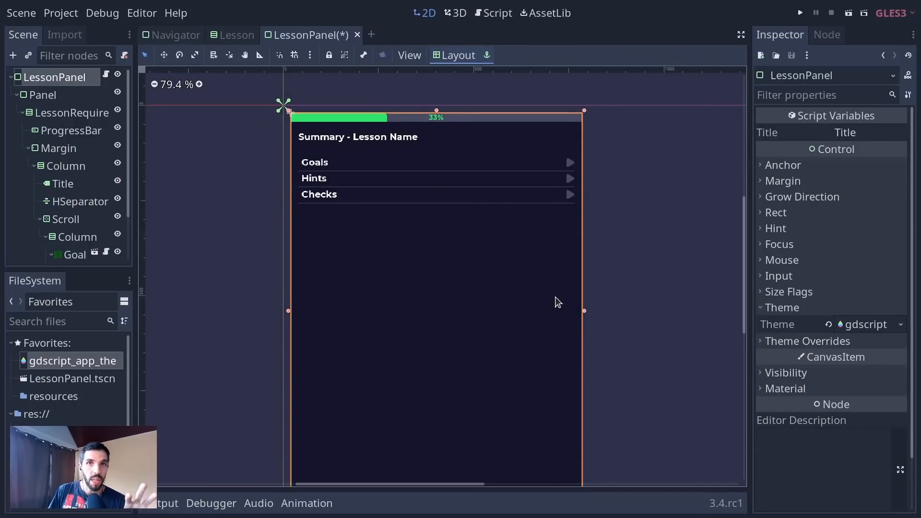
{"action": "mouse_move", "coordinate": [622, 235]}
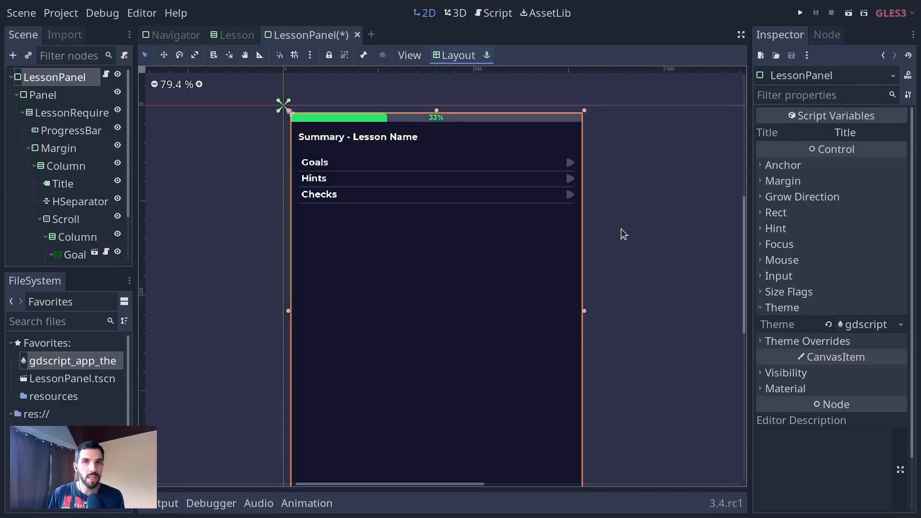
Step: Switch to the LessonPanel scene tab showing the gdscript theme assigned
{"action": "left_click", "coordinate": [799, 12]}
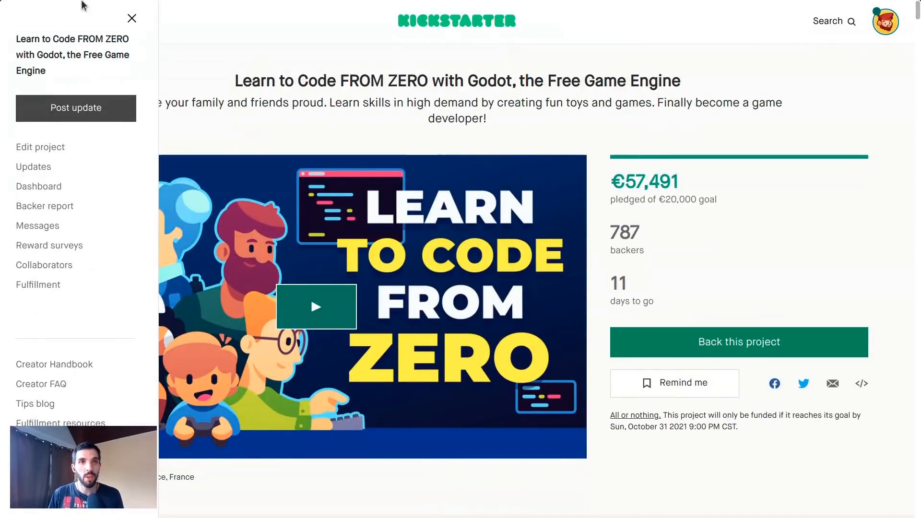
Step: Close the Kickstarter campaign page's side menu to show the full campaign
{"action": "left_click", "coordinate": [131, 18]}
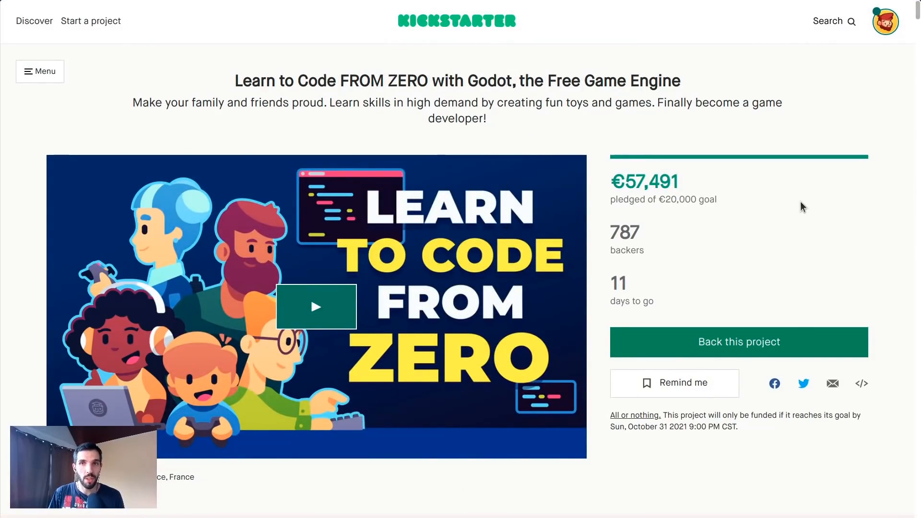
{"action": "mouse_move", "coordinate": [847, 273]}
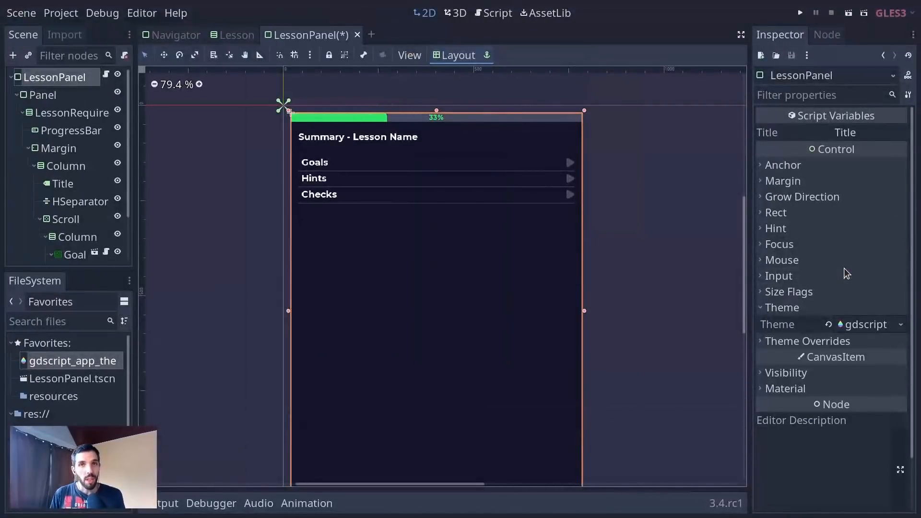
{"action": "mouse_move", "coordinate": [595, 244]}
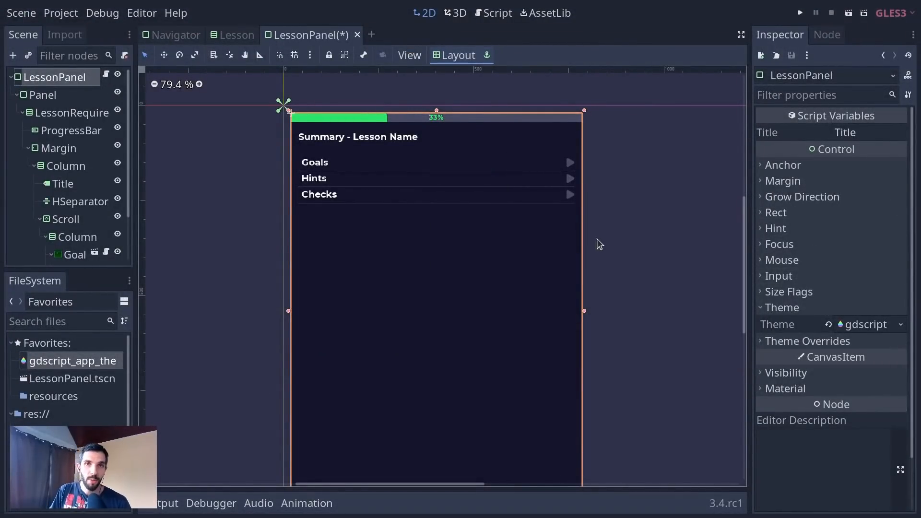
{"action": "mouse_move", "coordinate": [611, 284]}
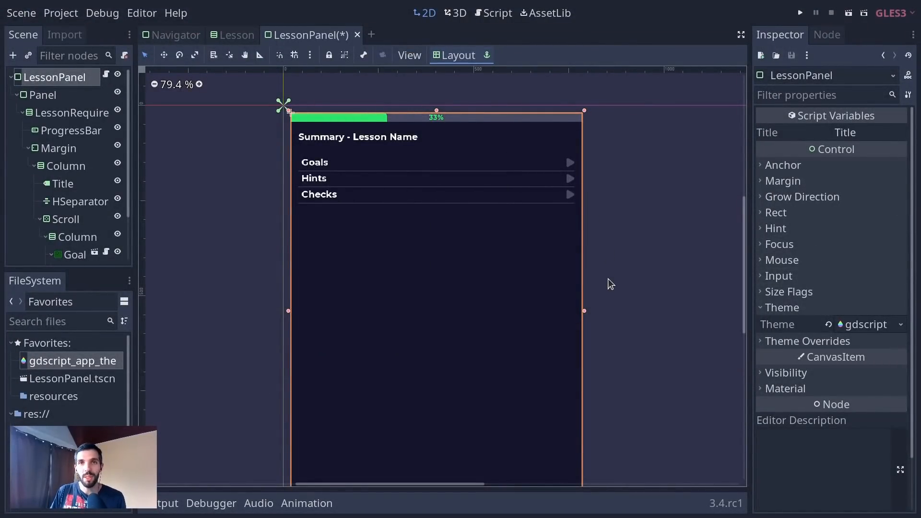